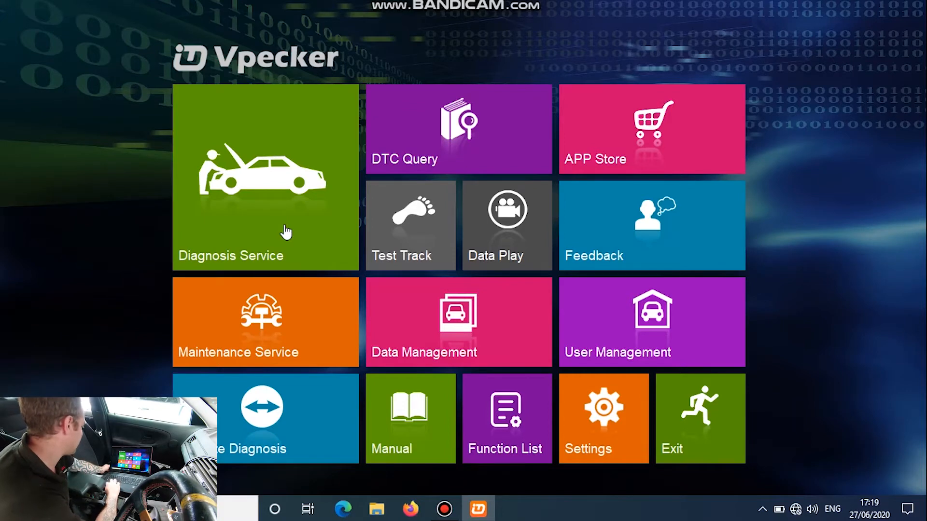
Enter Diagnosis Service and select BMW among the European makes, loading its communication program.
click(264, 177)
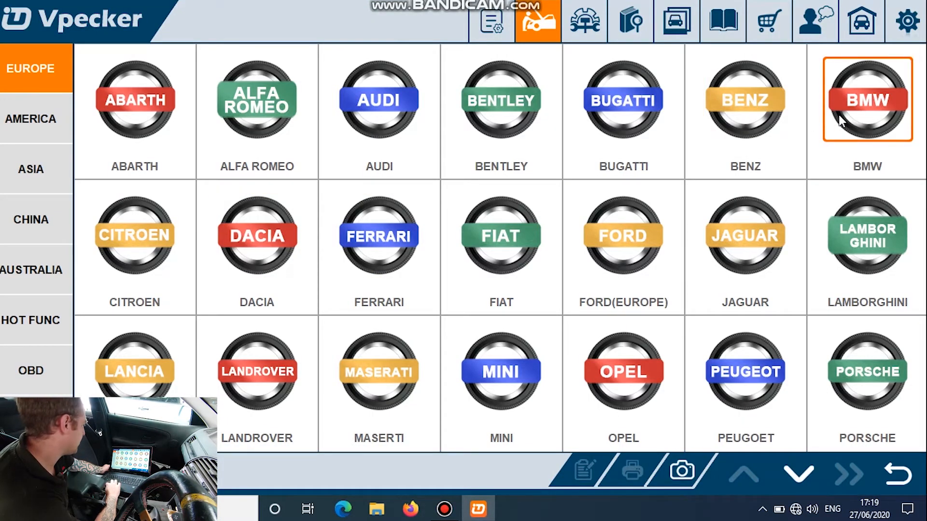
click(867, 100)
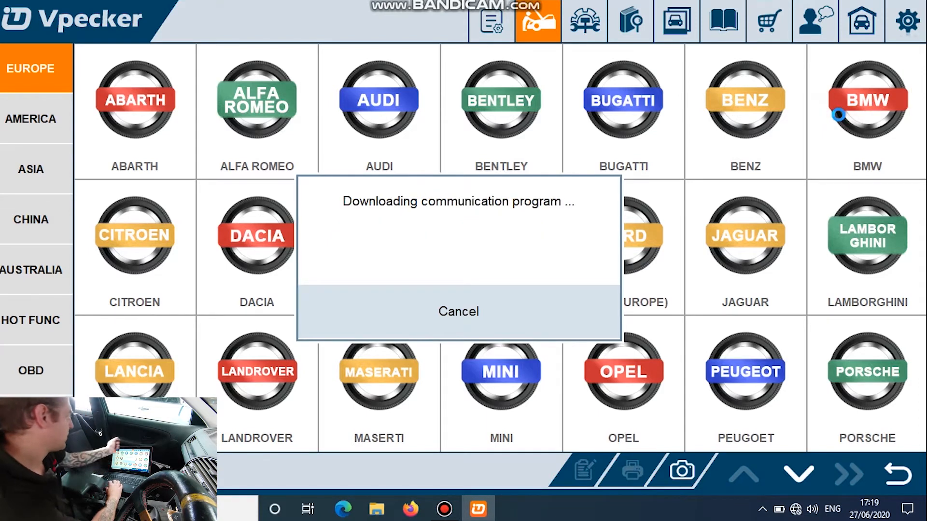
click(457, 312)
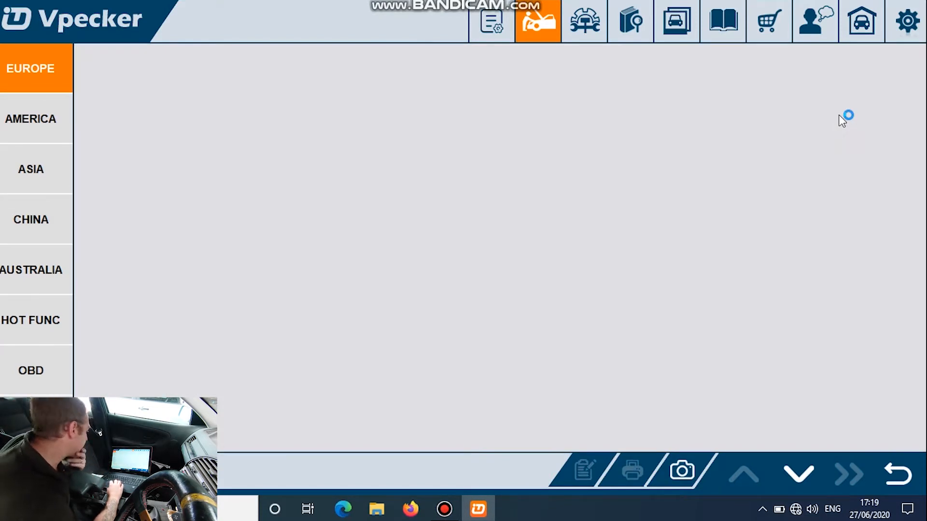
click(30, 68)
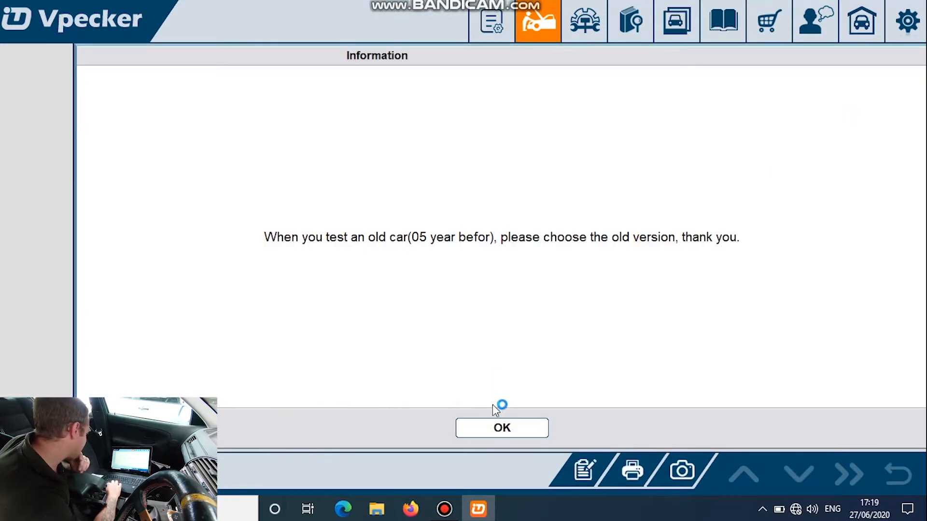
Choose Old Version (before 2013), 3 Series, E36 (With Z3) and request its Quick test.
click(502, 428)
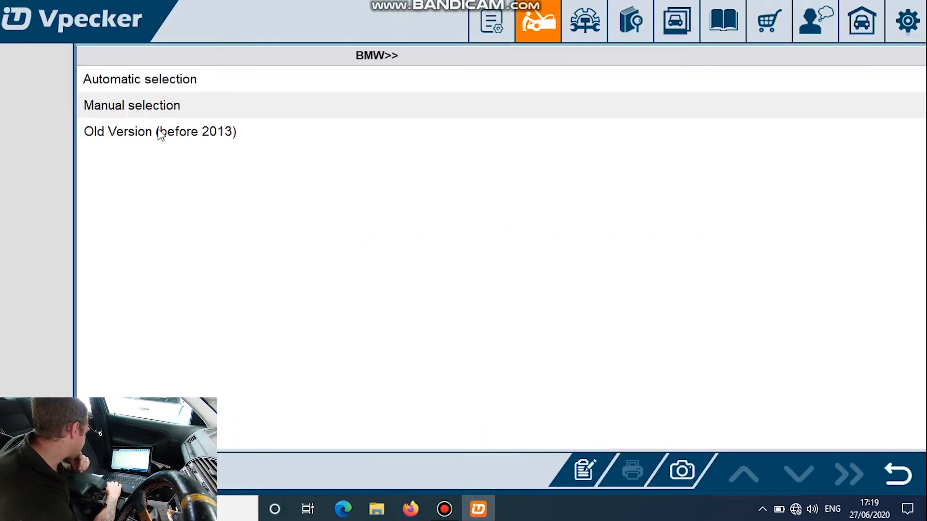
click(159, 132)
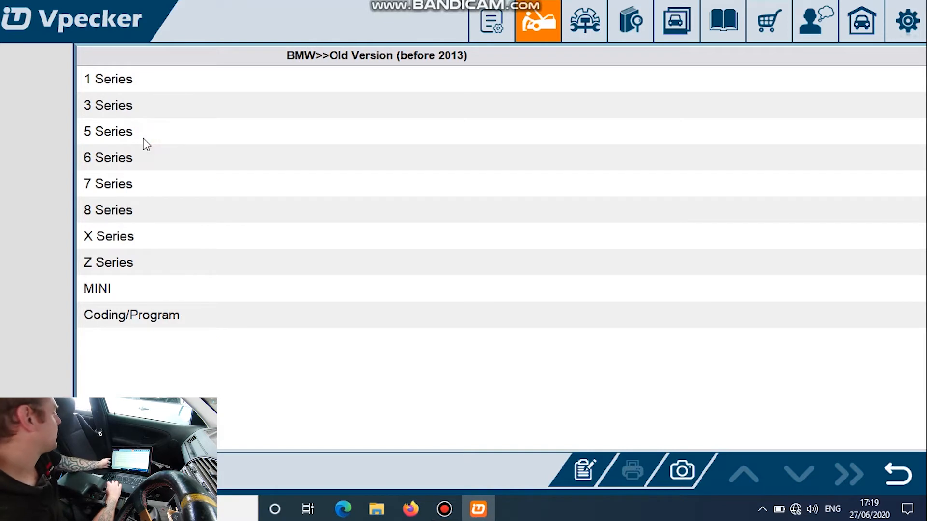
click(108, 105)
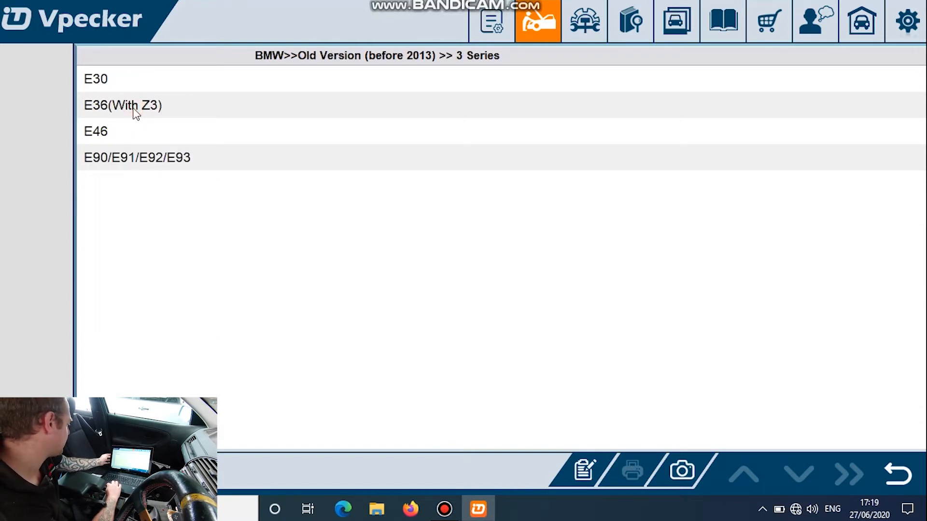
click(123, 105)
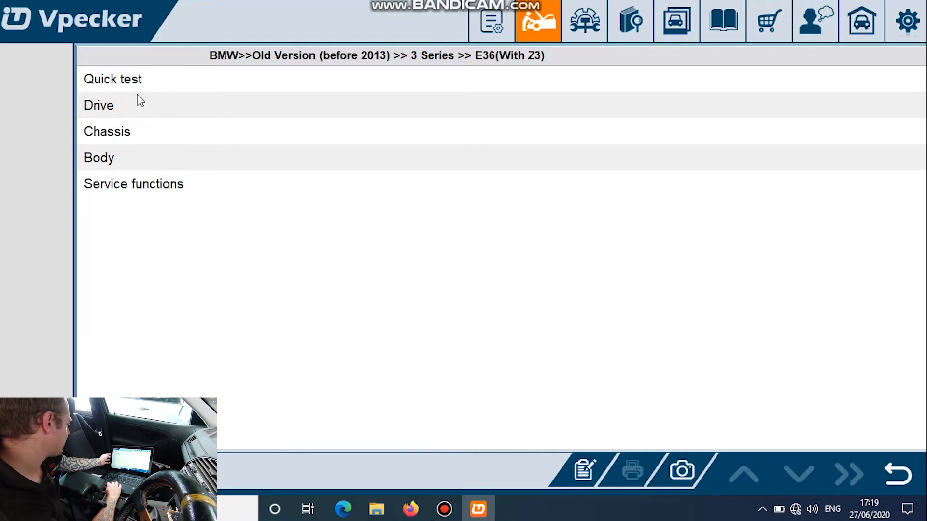
mouse_move(145, 80)
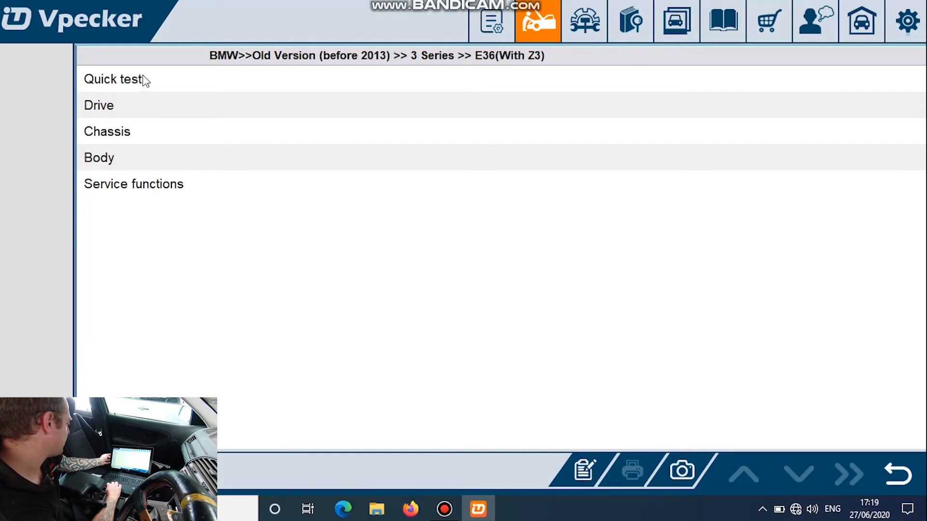
click(112, 78)
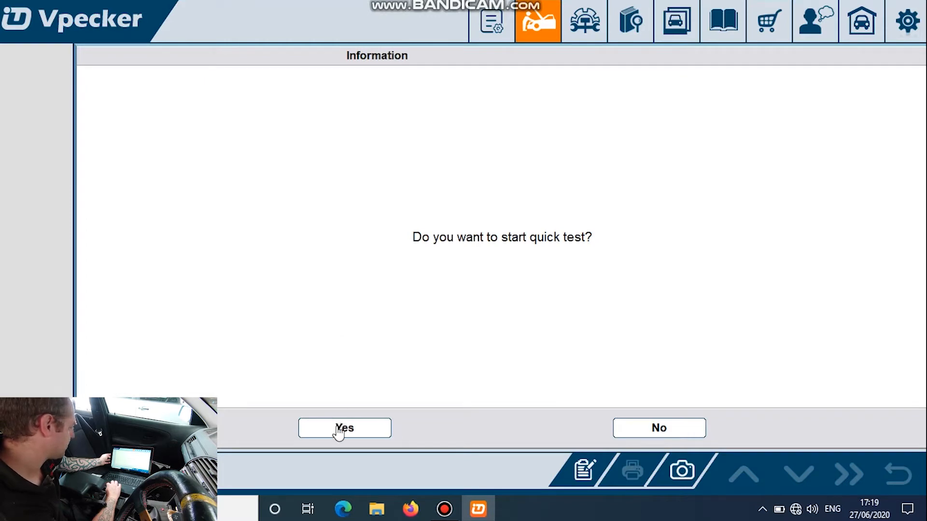
Confirm Yes so the quick test runs across all control units.
click(345, 428)
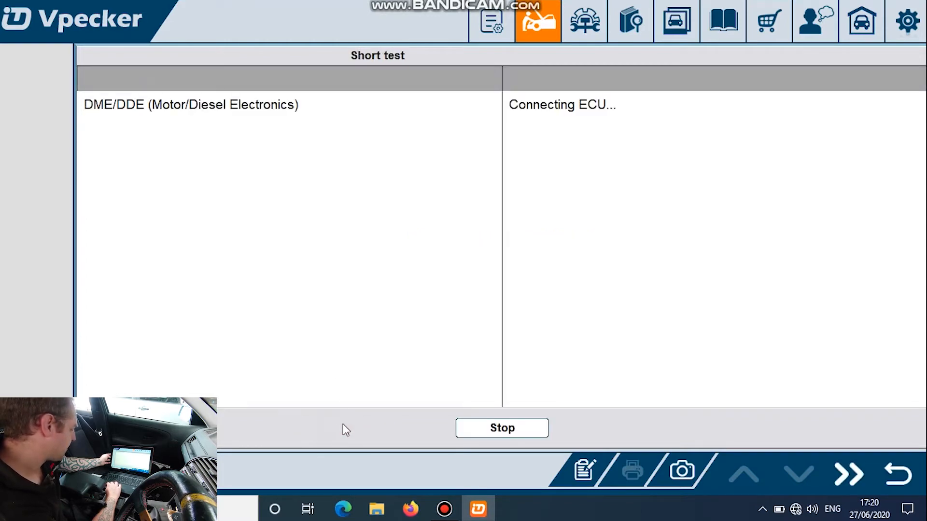
mouse_move(869, 508)
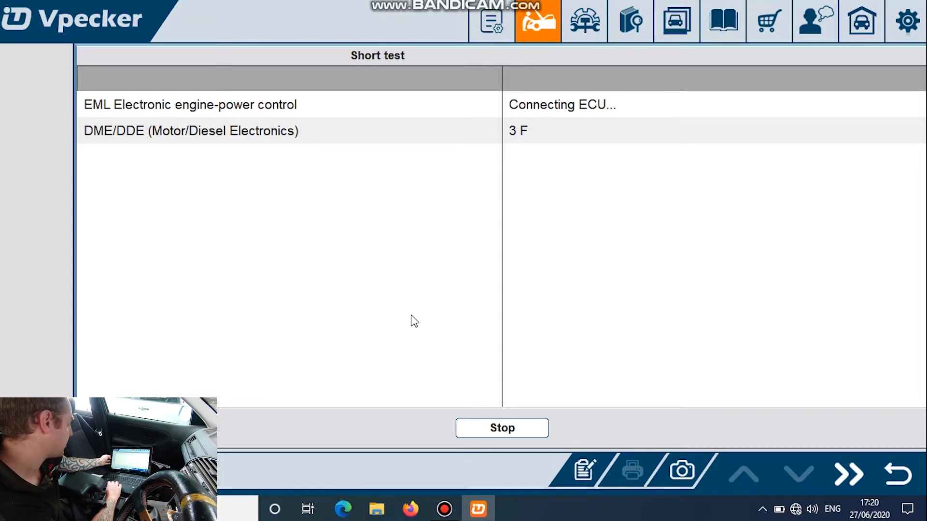
mouse_move(427, 339)
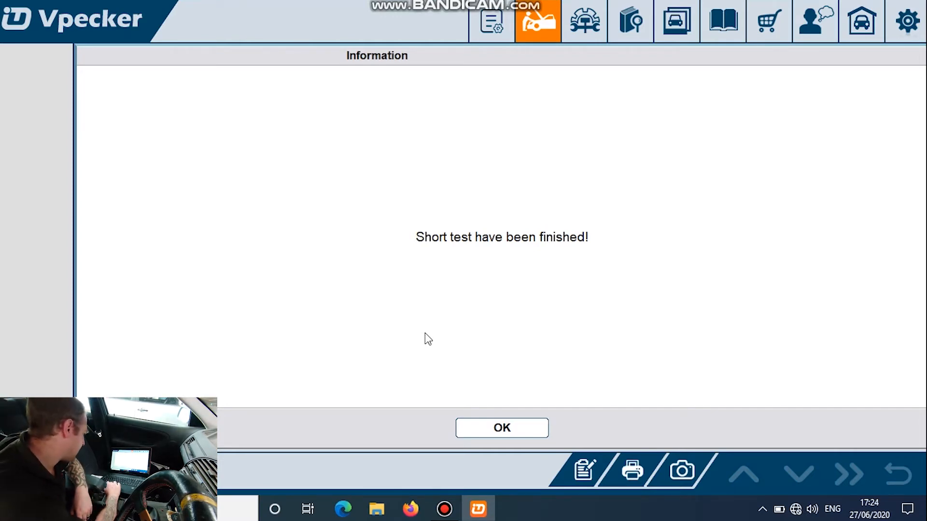
mouse_move(601, 365)
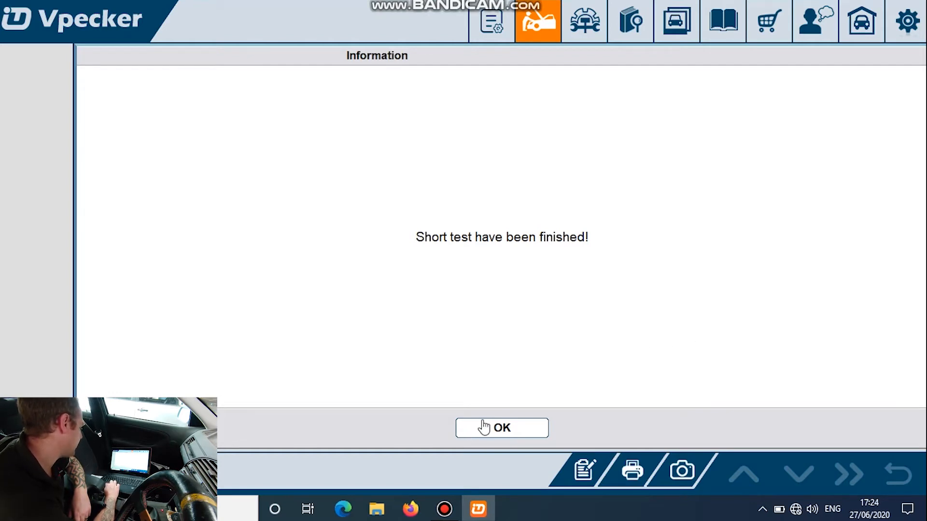
Acknowledge the 'Short test have been finished!' message to reach the quick test menu.
click(501, 427)
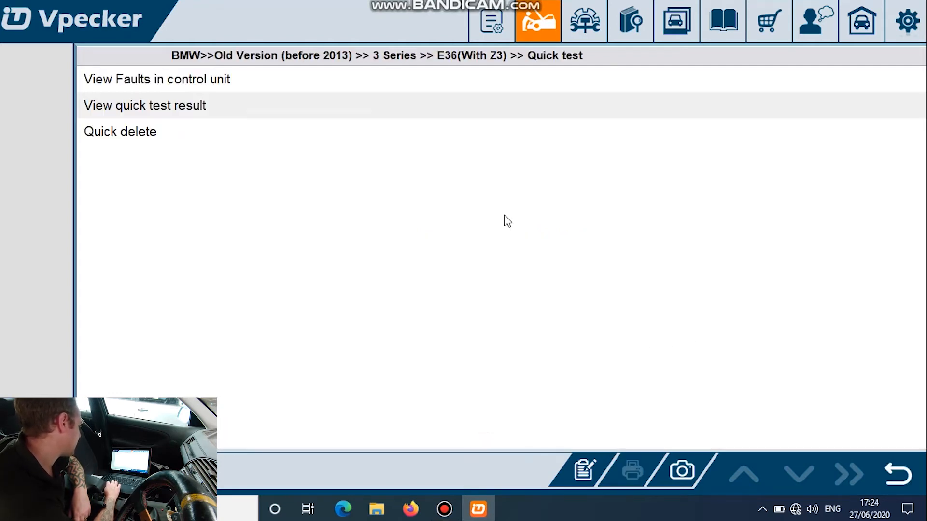
mouse_move(346, 209)
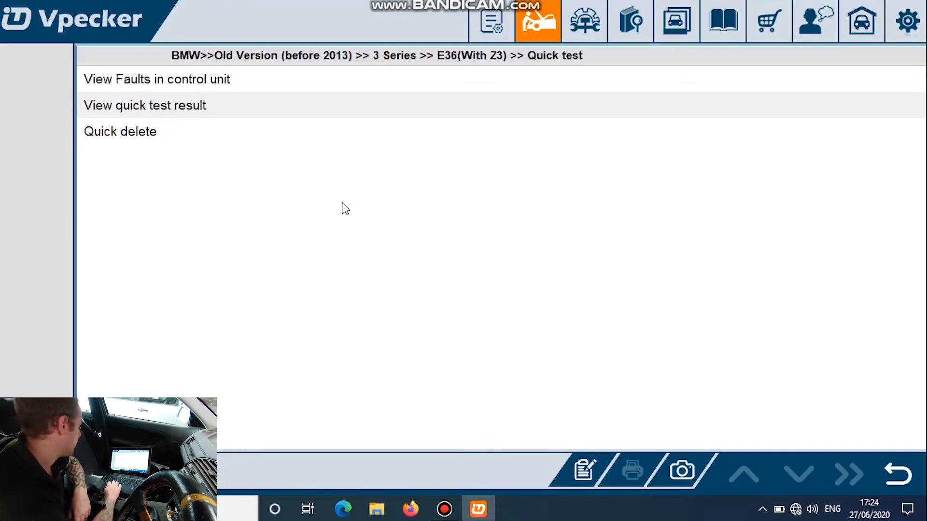
mouse_move(189, 109)
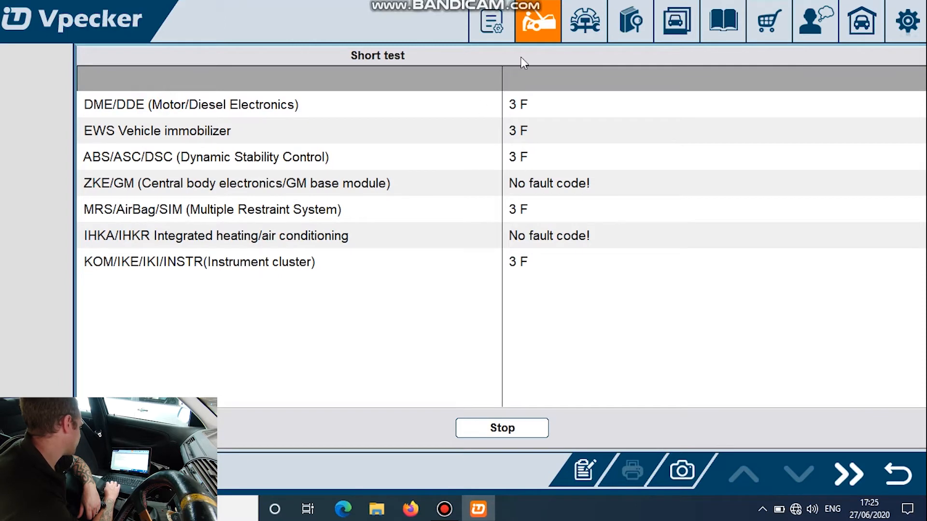
mouse_move(536, 146)
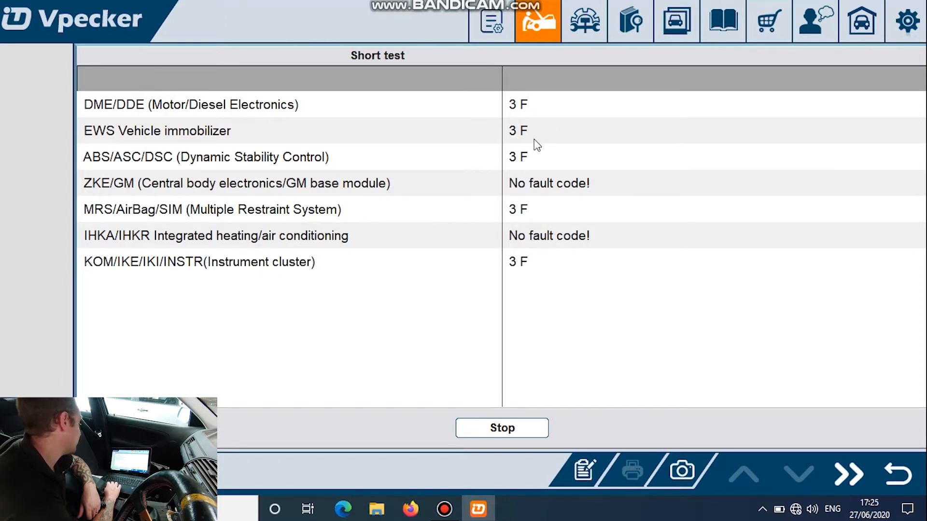
mouse_move(560, 206)
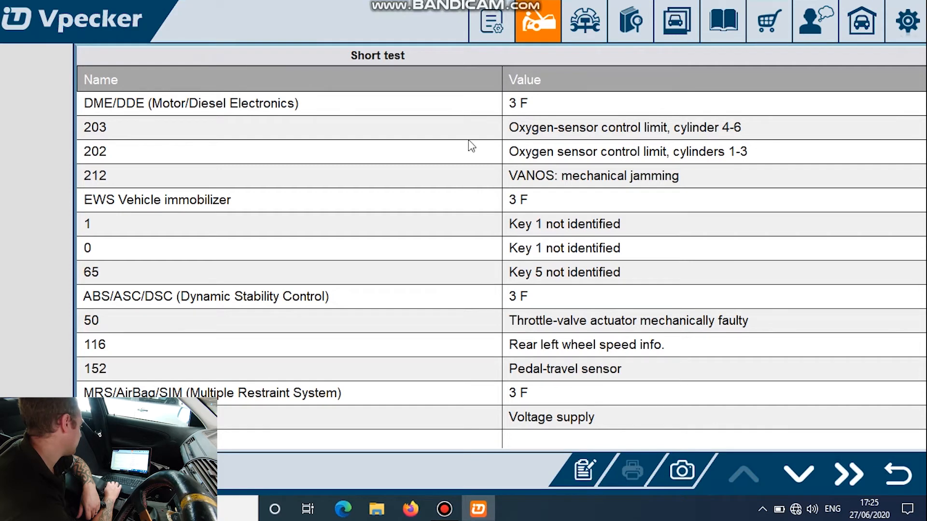
mouse_move(806, 444)
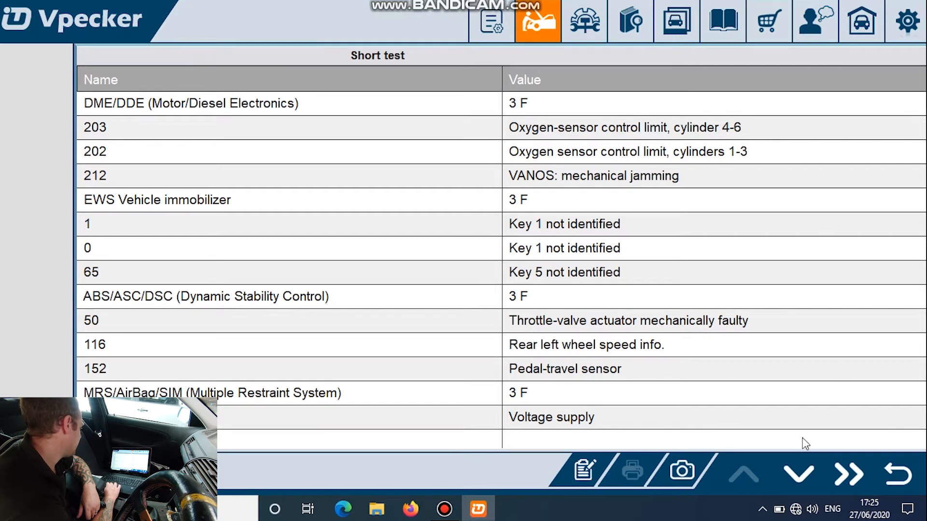
mouse_move(751, 151)
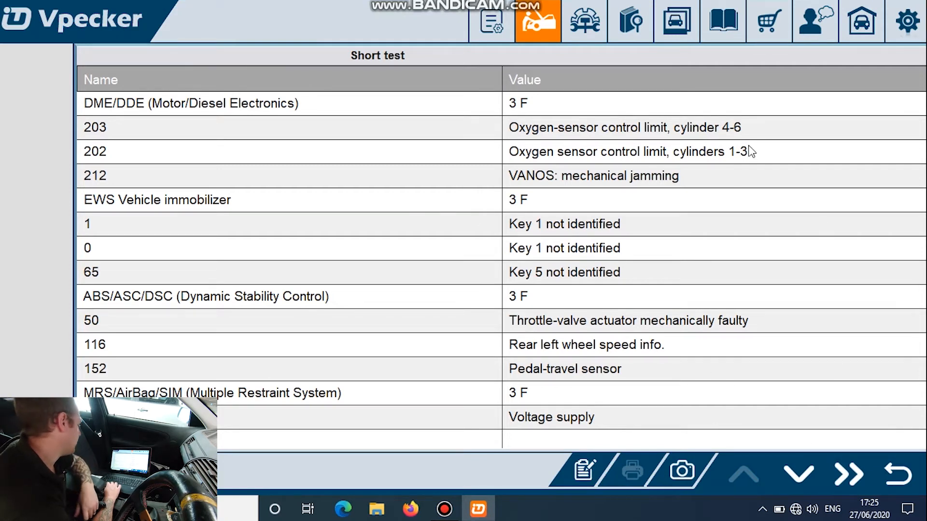
mouse_move(641, 262)
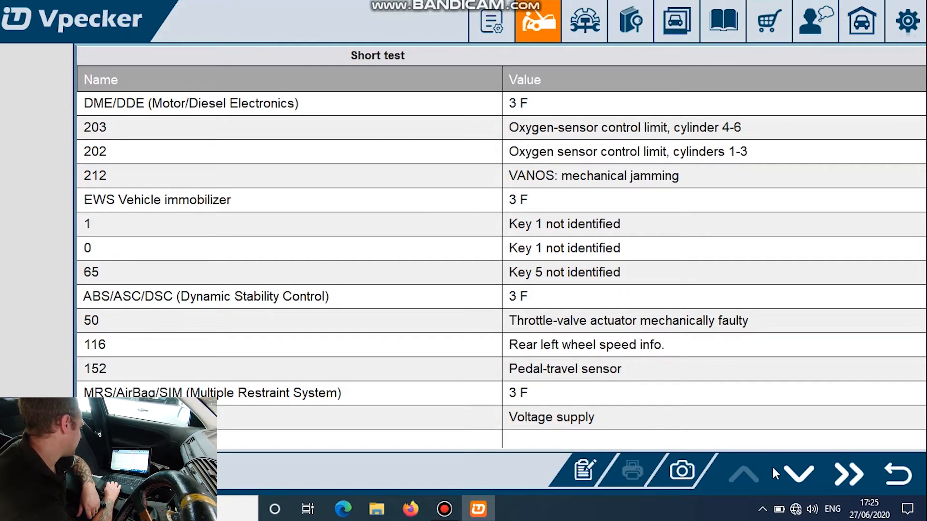
Page down the fault code list to the airbag and instrument cluster faults.
click(798, 473)
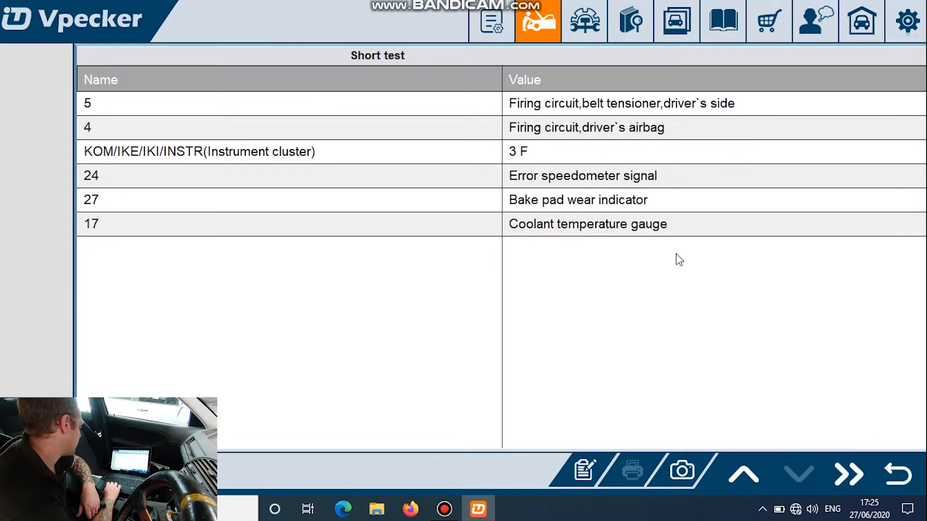
mouse_move(741, 337)
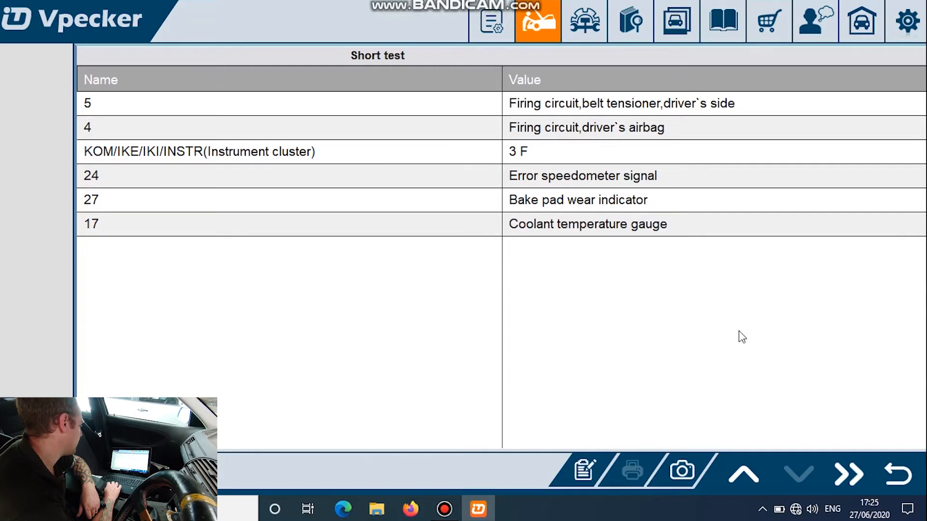
mouse_move(636, 130)
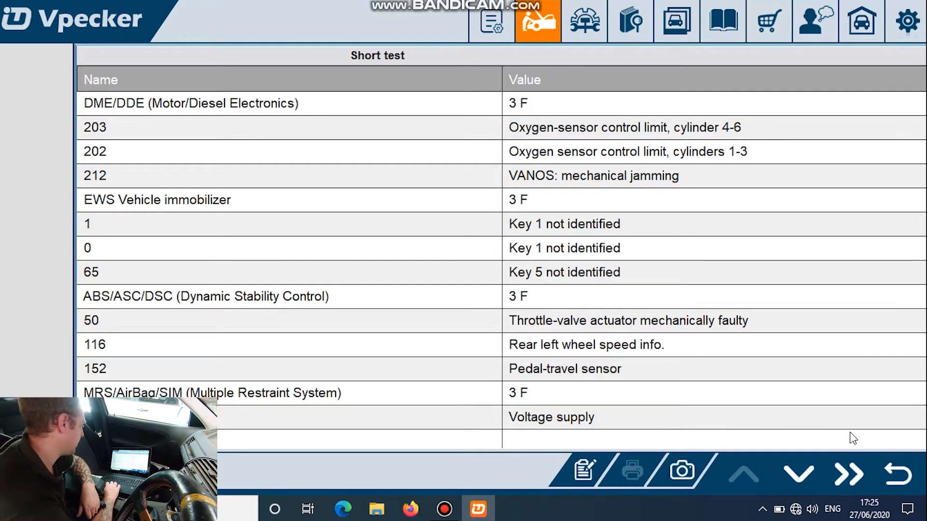
mouse_move(794, 448)
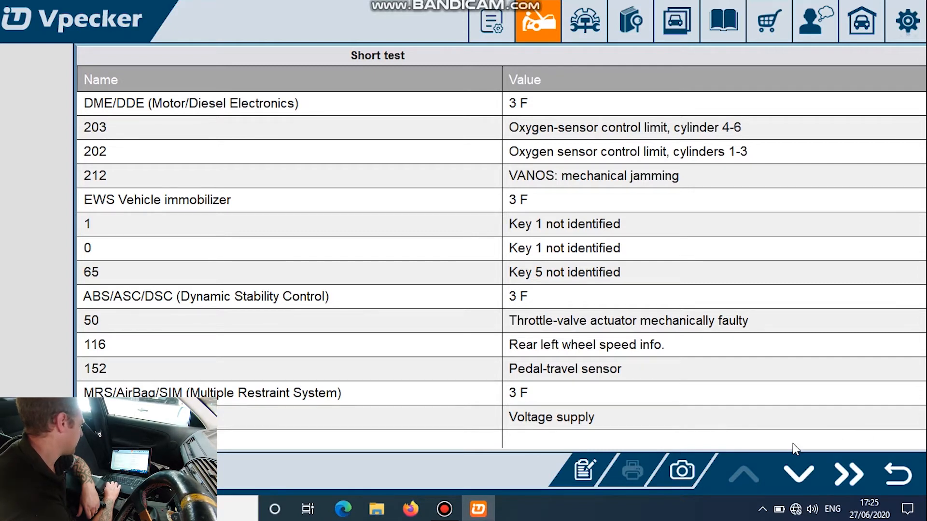
mouse_move(897, 475)
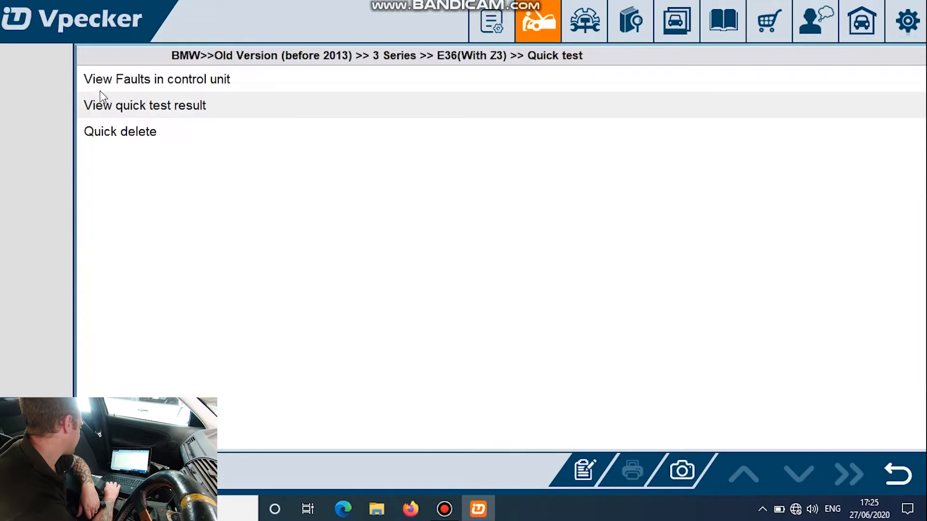
mouse_move(120, 134)
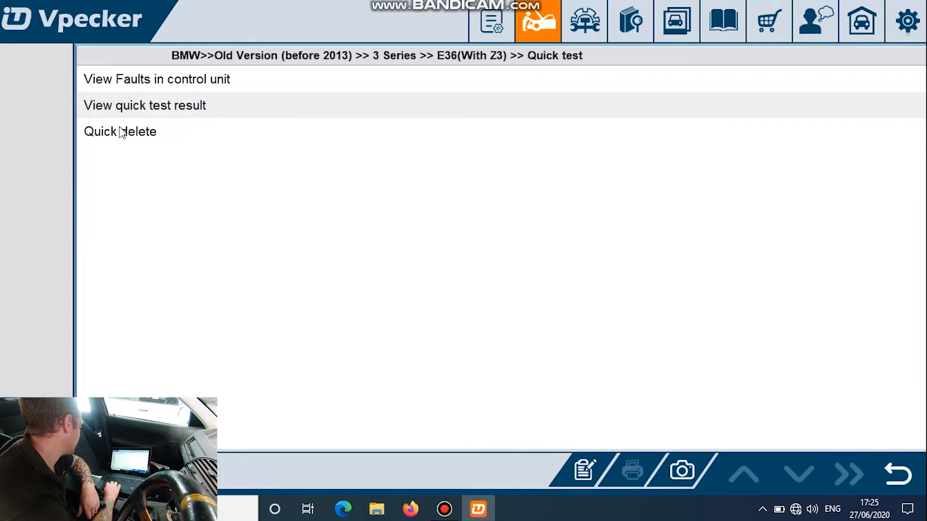
mouse_move(153, 114)
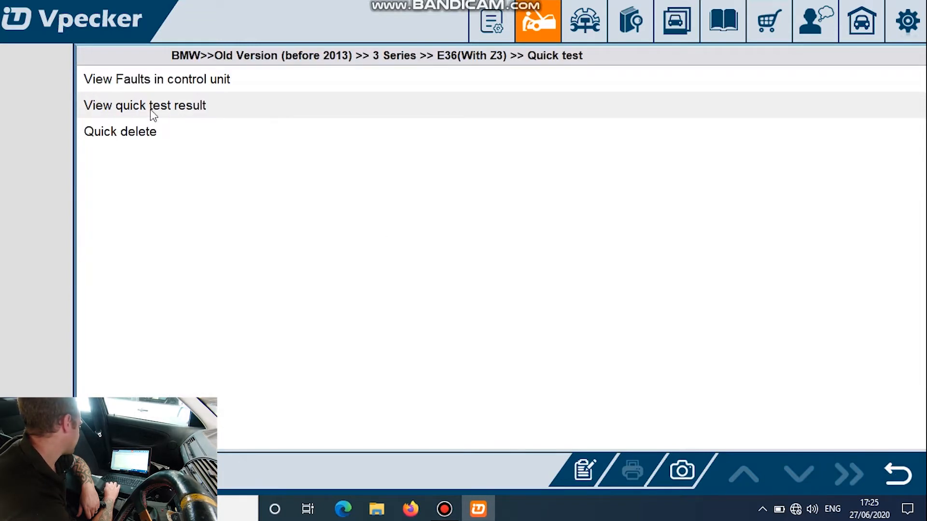
Read the engine fault memory (oxygen sensor cyl. 1-3, VANOS jamming), then clear the fault memory.
click(145, 106)
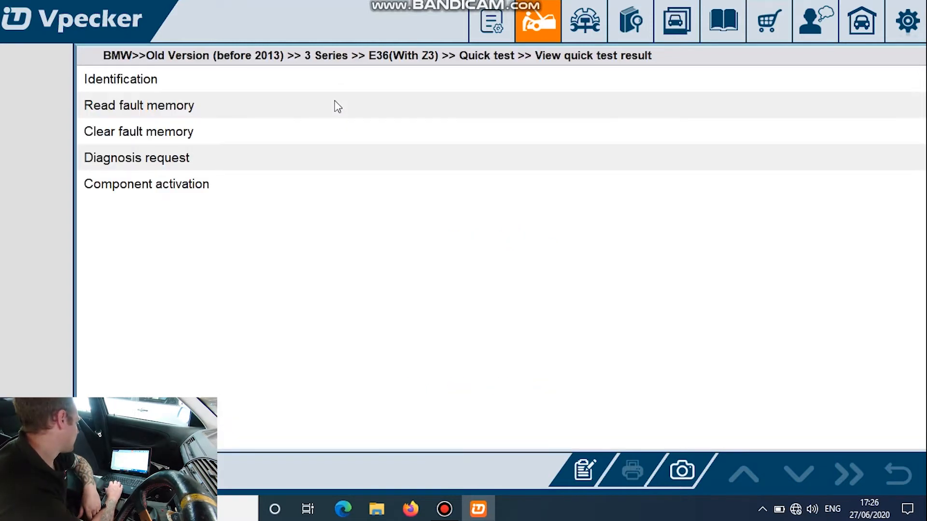
click(139, 105)
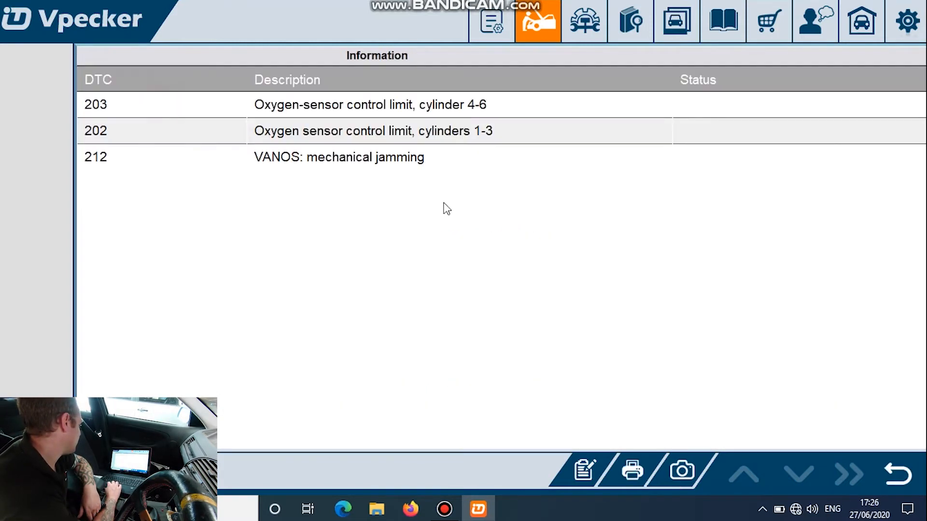
click(373, 130)
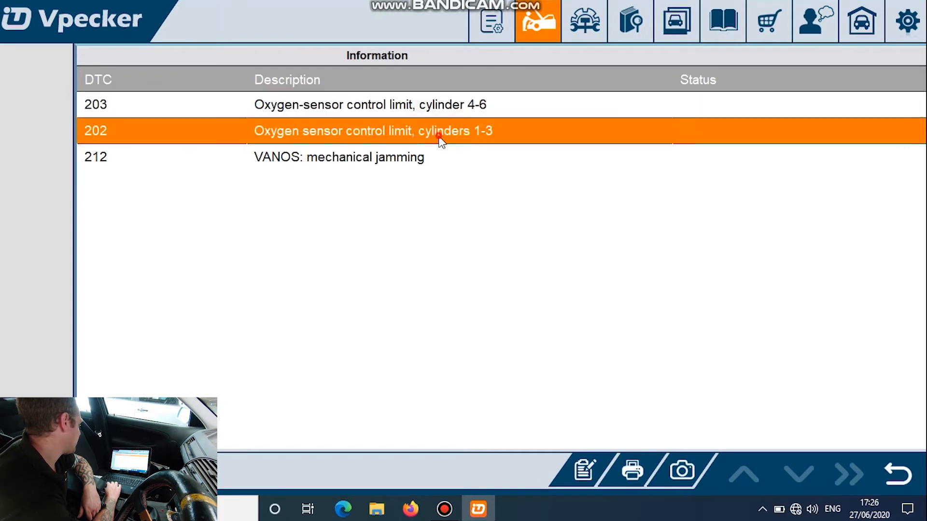
click(339, 157)
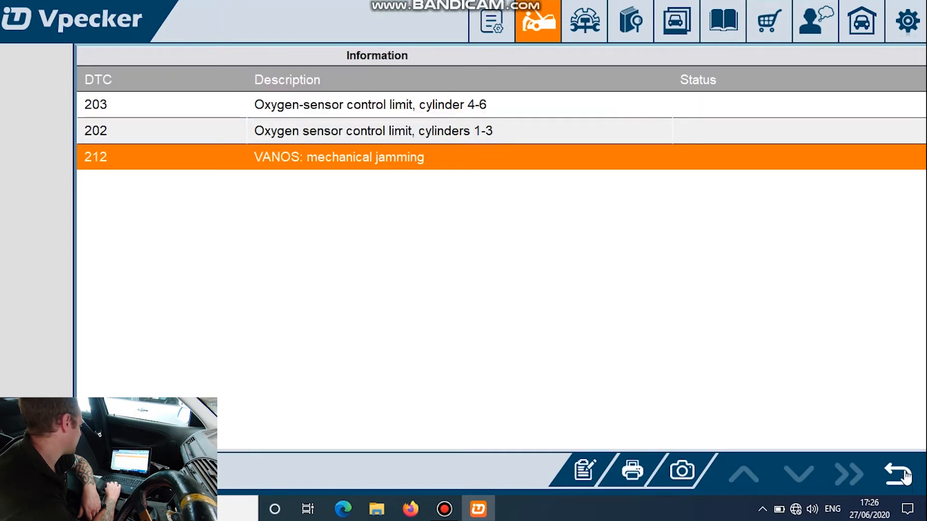
click(901, 474)
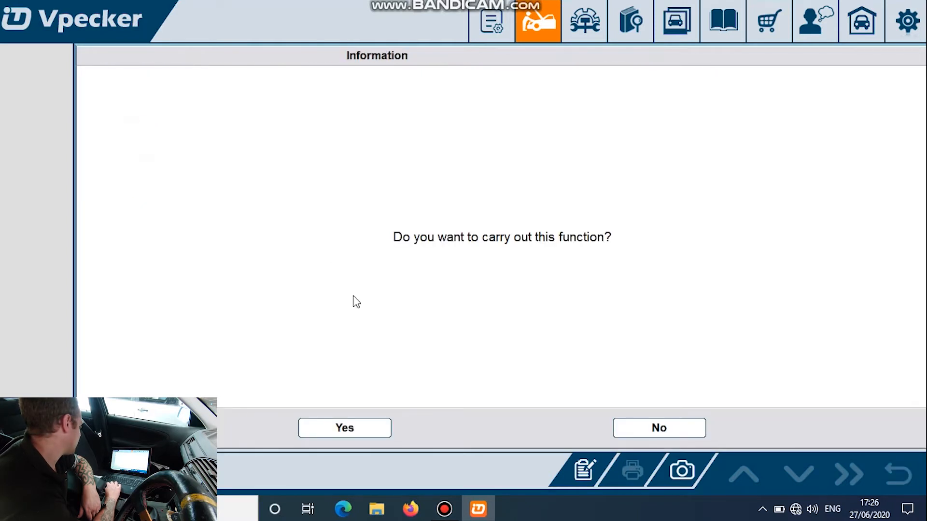
click(344, 428)
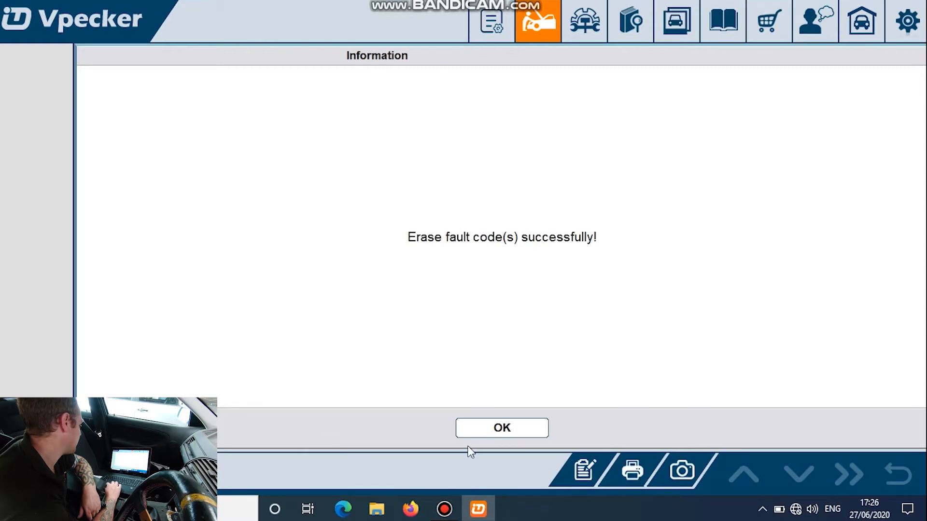
Run the engine component activation for injector cut and VANOS, then return to the result options.
click(501, 428)
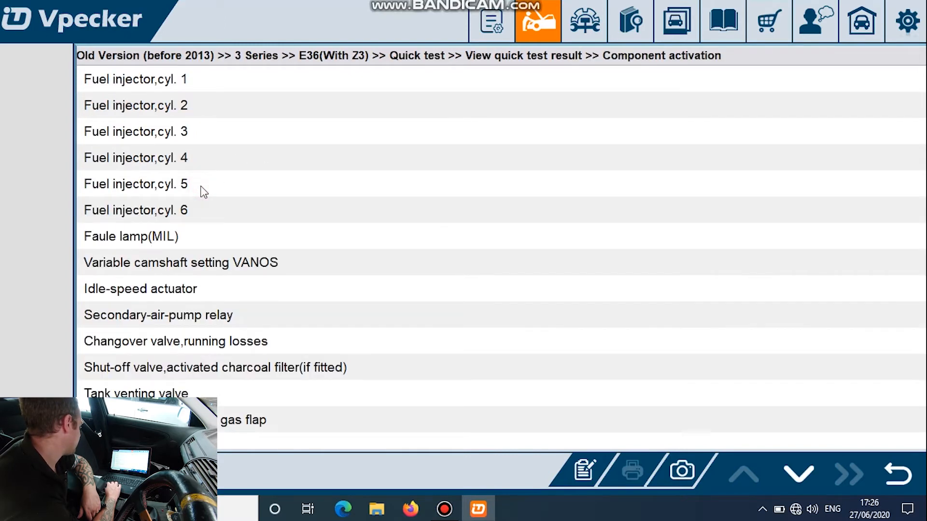
mouse_move(196, 320)
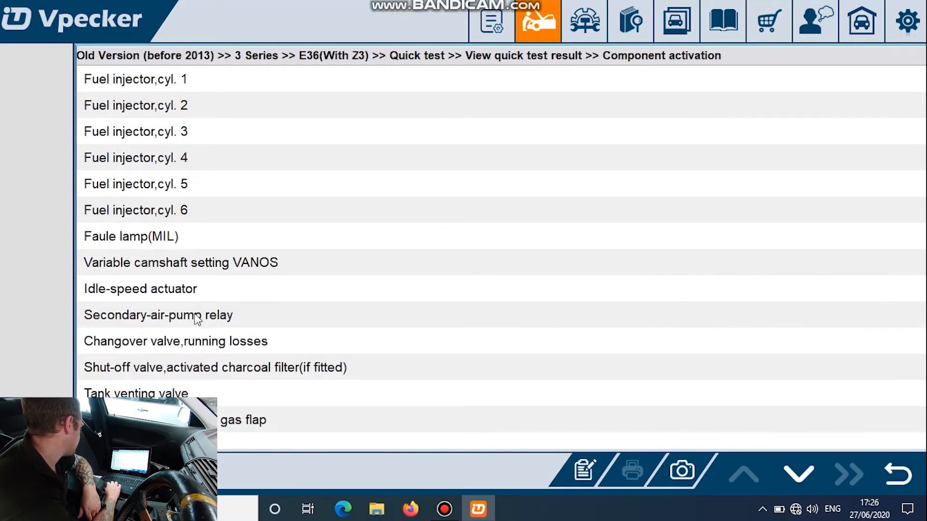
mouse_move(212, 325)
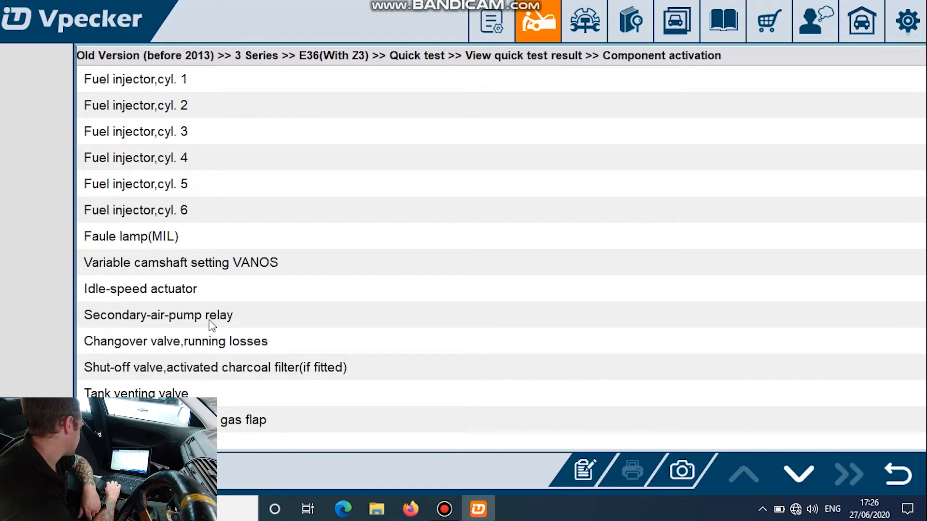
mouse_move(167, 247)
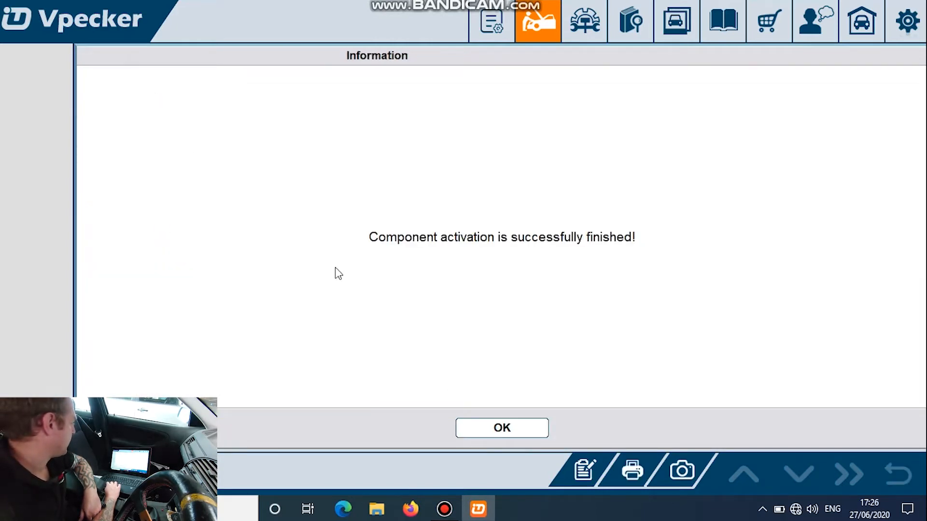
click(501, 428)
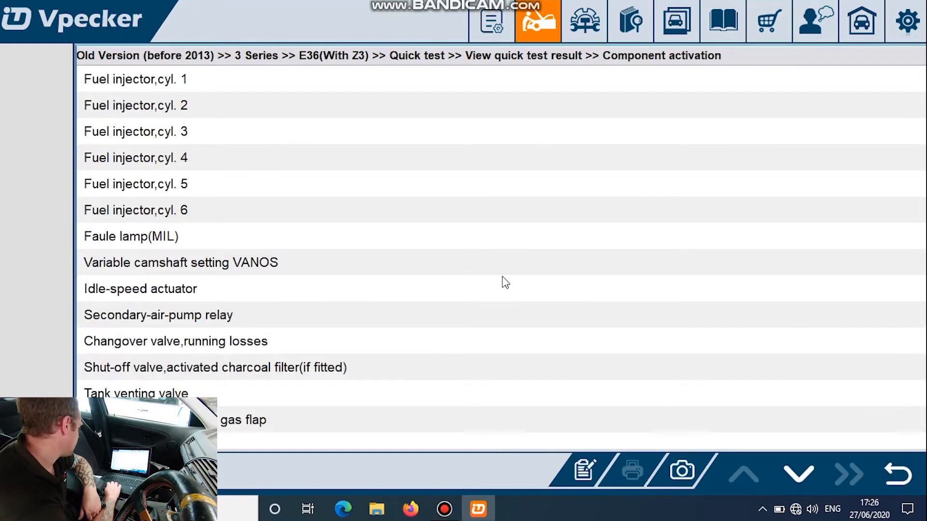
mouse_move(178, 205)
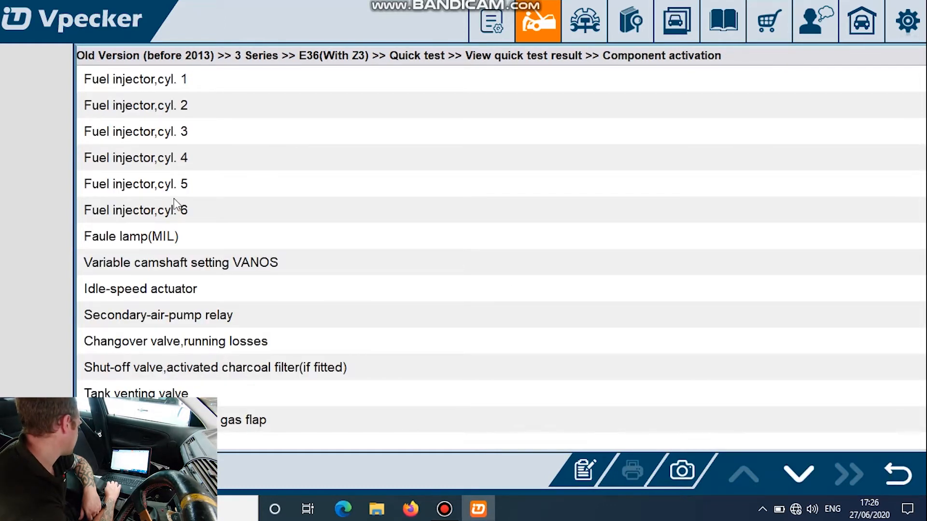
mouse_move(229, 203)
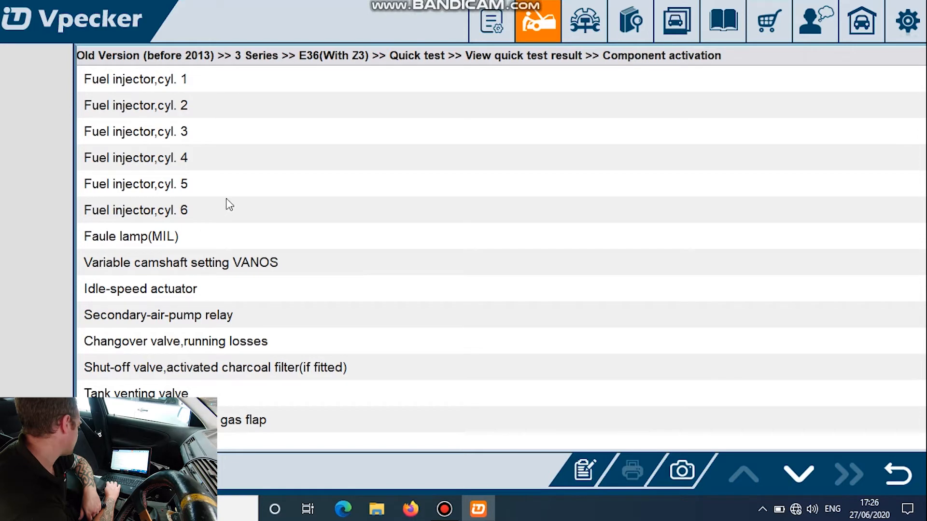
mouse_move(675, 328)
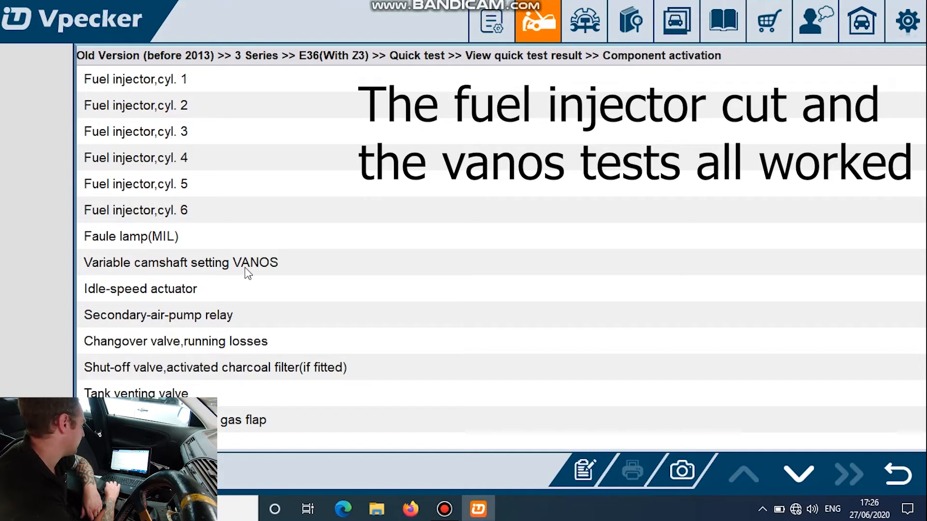
click(896, 473)
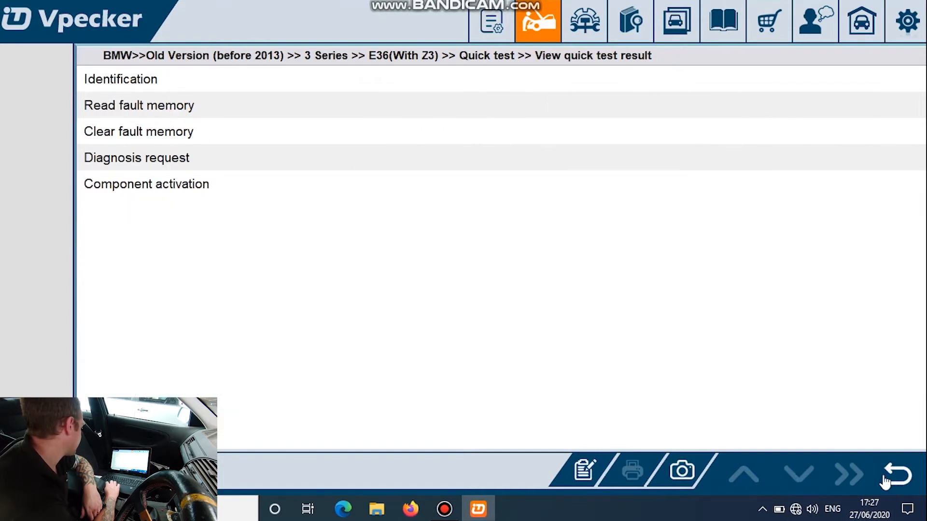
In Diagnosis request, tick Coolant temperature, Power supply and 1st O2 sensor for live monitoring.
click(136, 157)
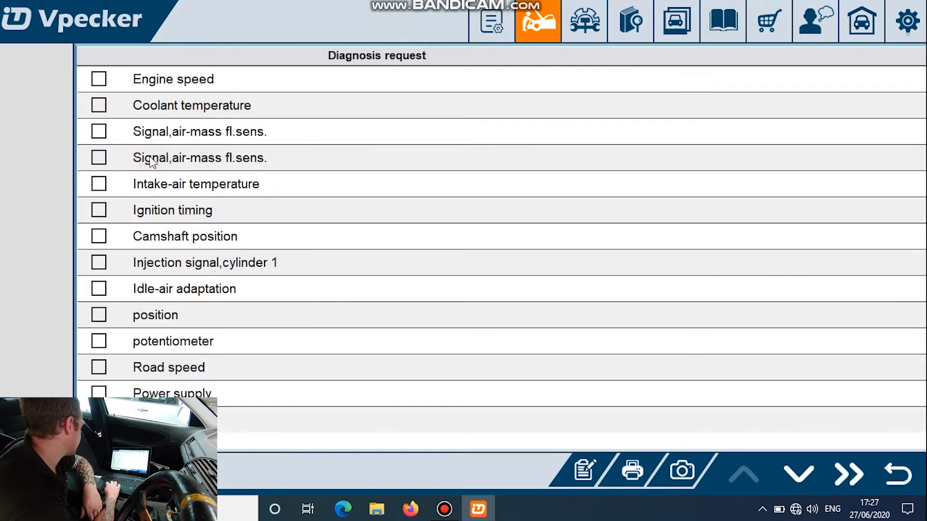
mouse_move(228, 78)
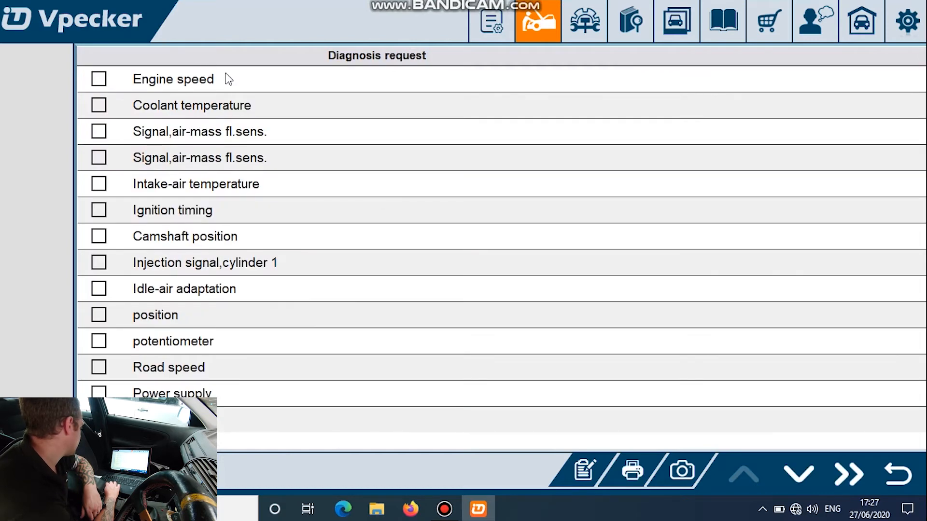
mouse_move(257, 100)
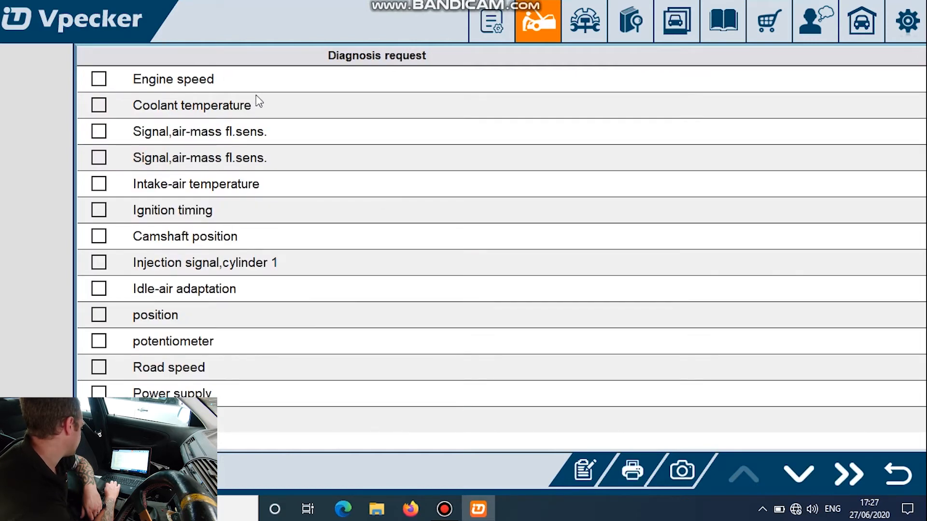
click(99, 105)
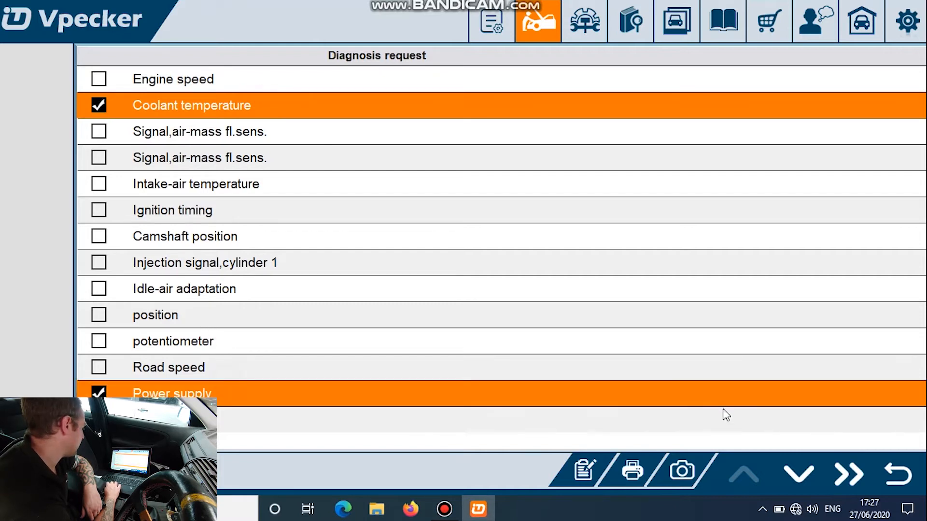
click(796, 473)
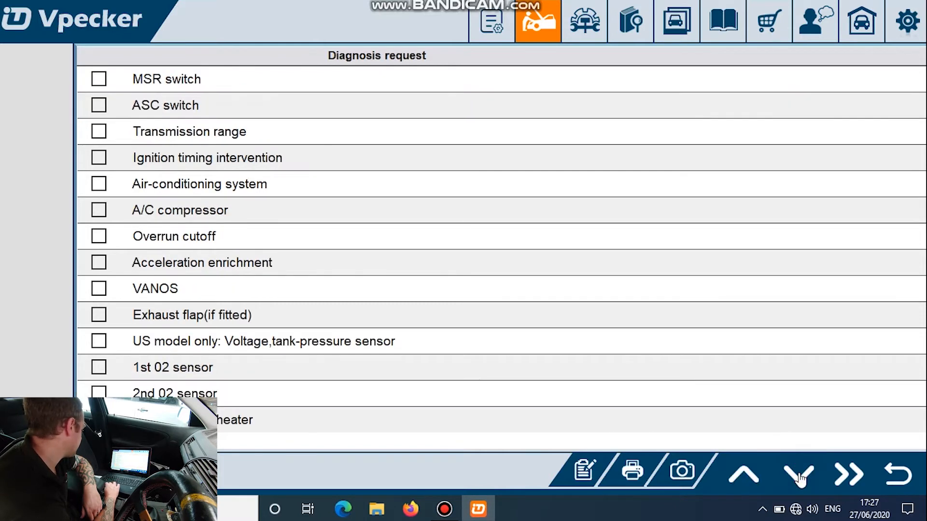
click(98, 367)
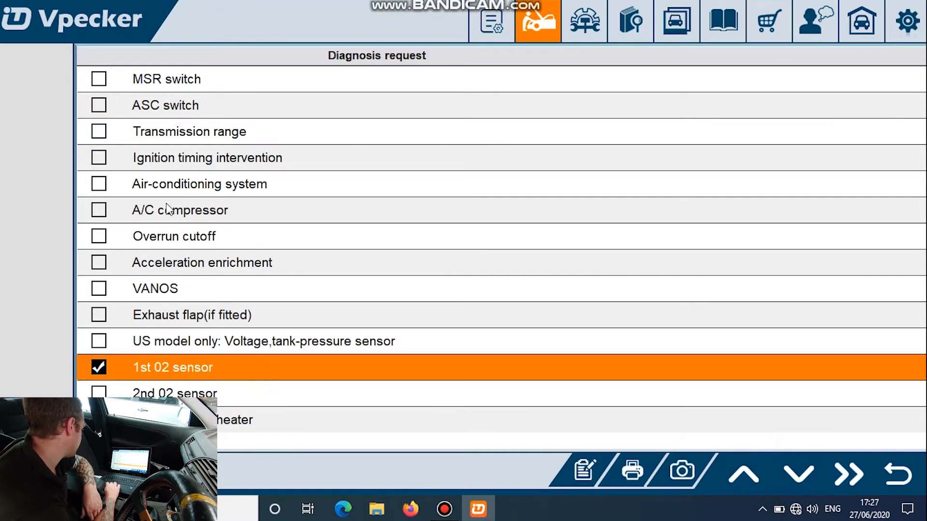
mouse_move(228, 412)
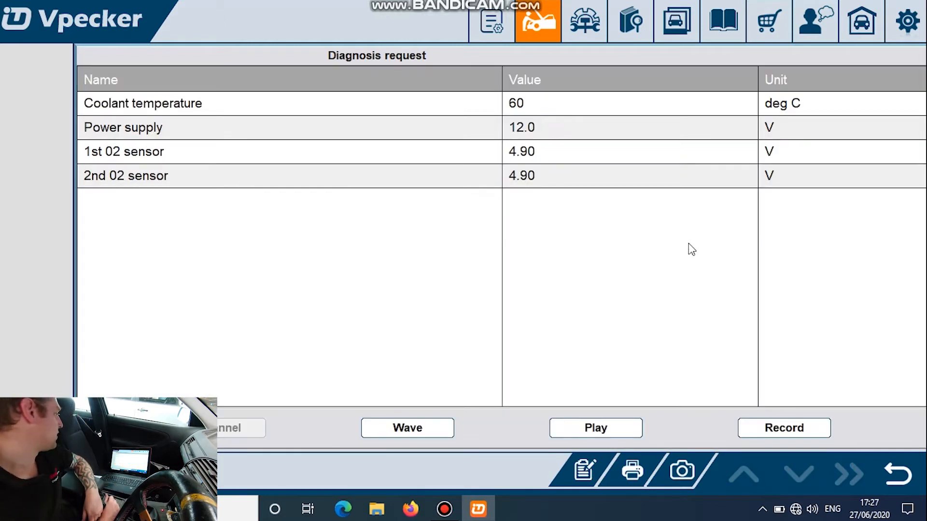
mouse_move(614, 139)
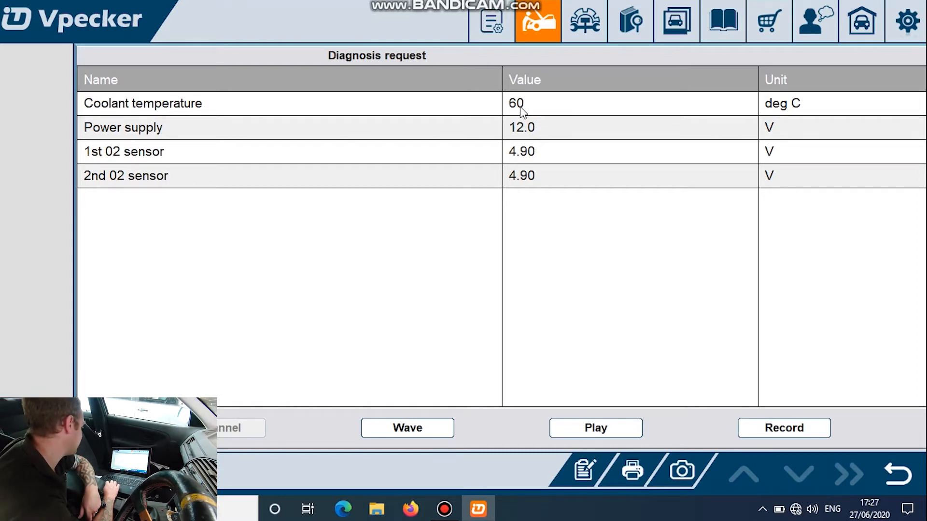
mouse_move(534, 131)
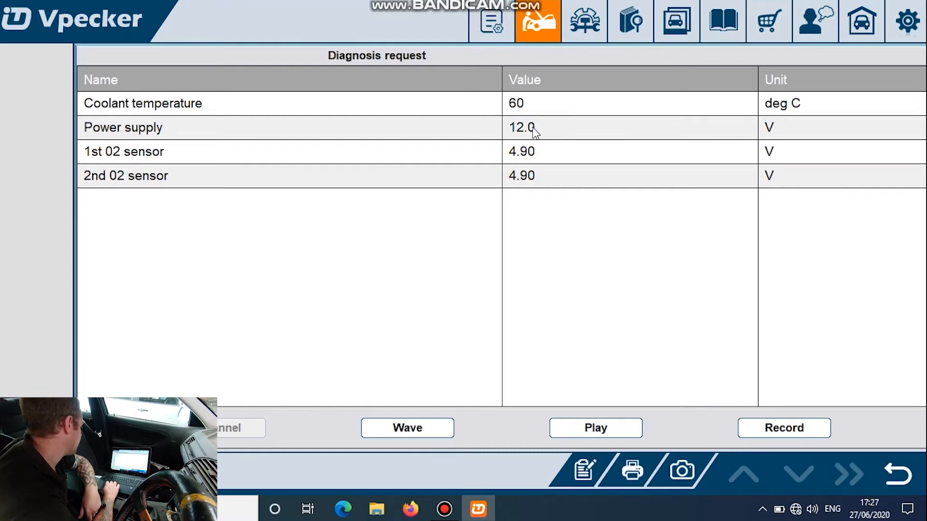
mouse_move(543, 170)
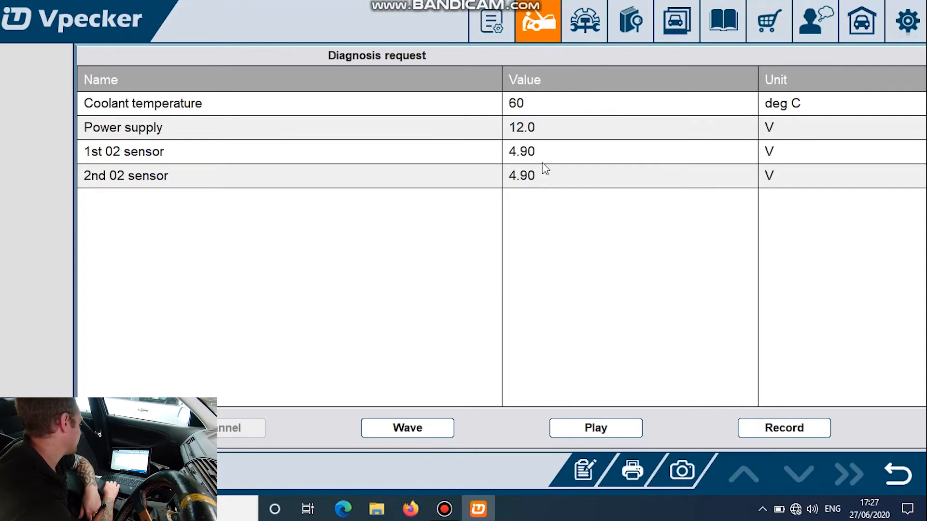
mouse_move(517, 194)
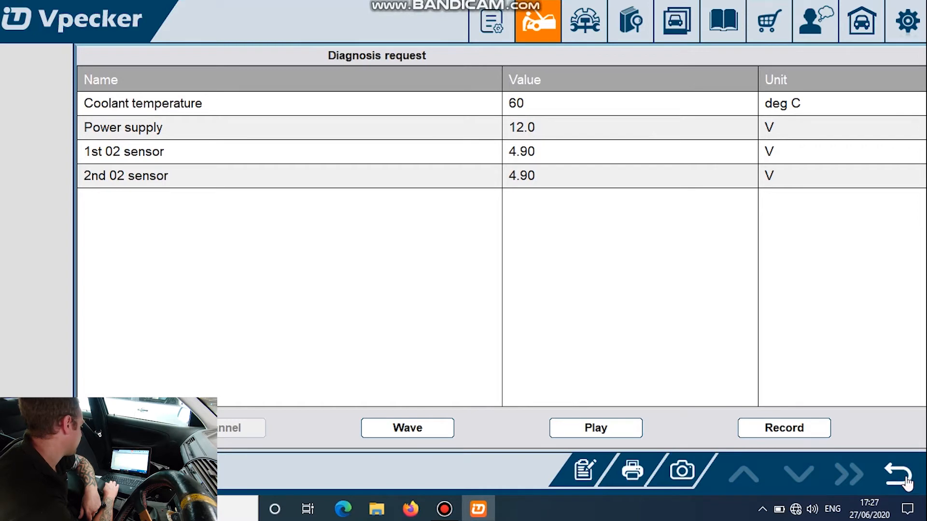
Switch to the EWS Vehicle immobilizer module and view its identification details.
click(896, 473)
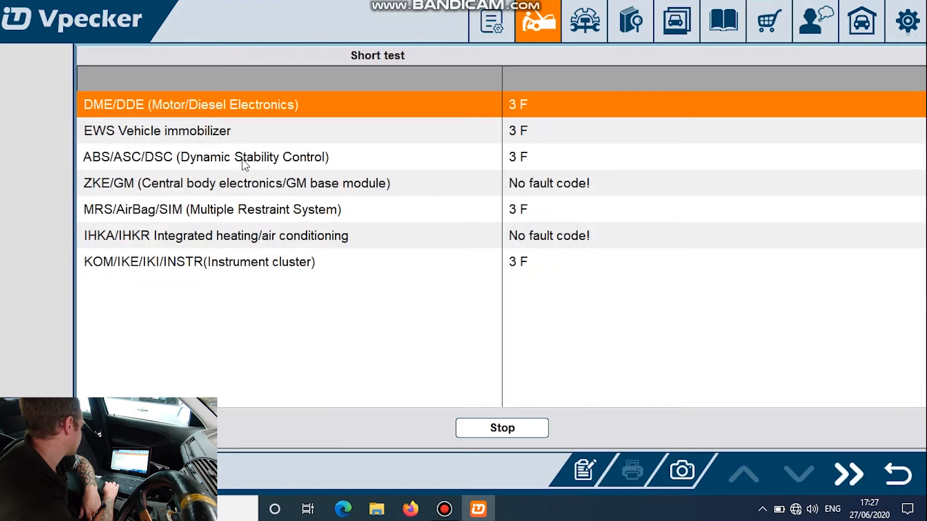
double_click(190, 104)
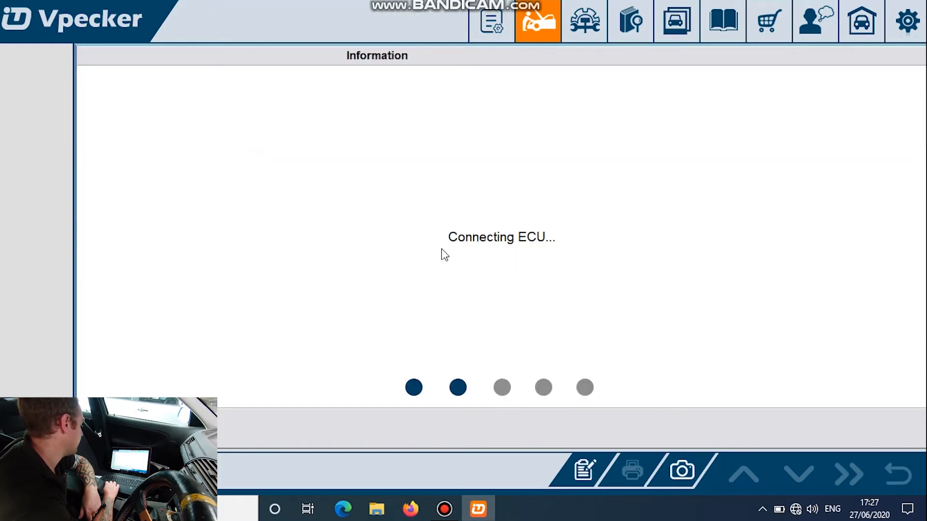
mouse_move(572, 290)
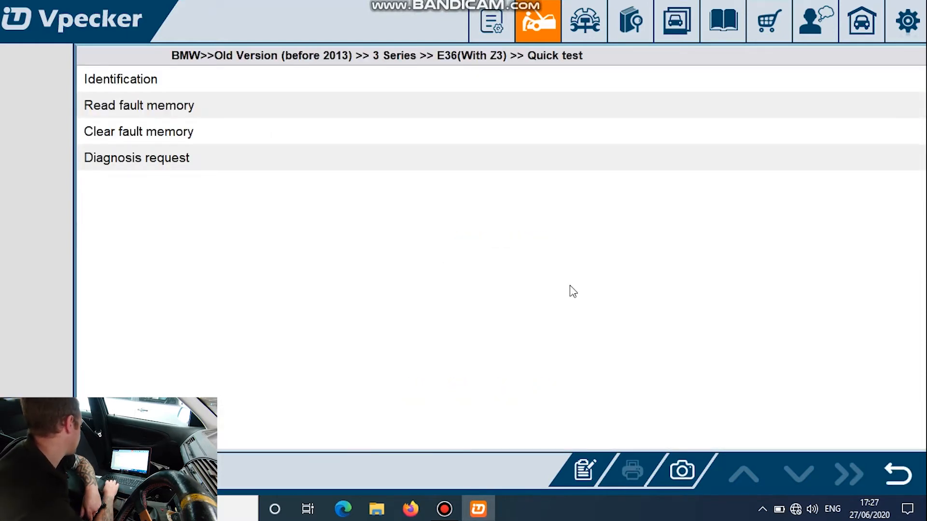
mouse_move(211, 91)
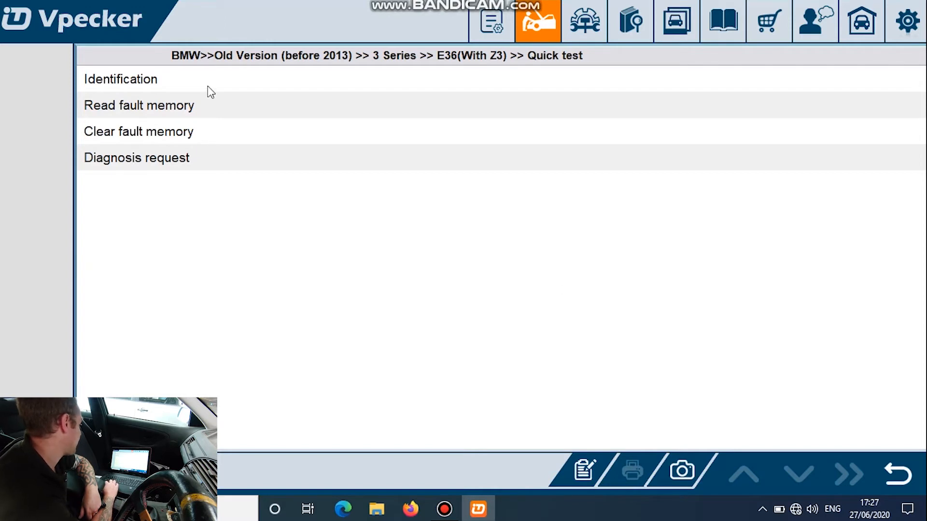
click(121, 79)
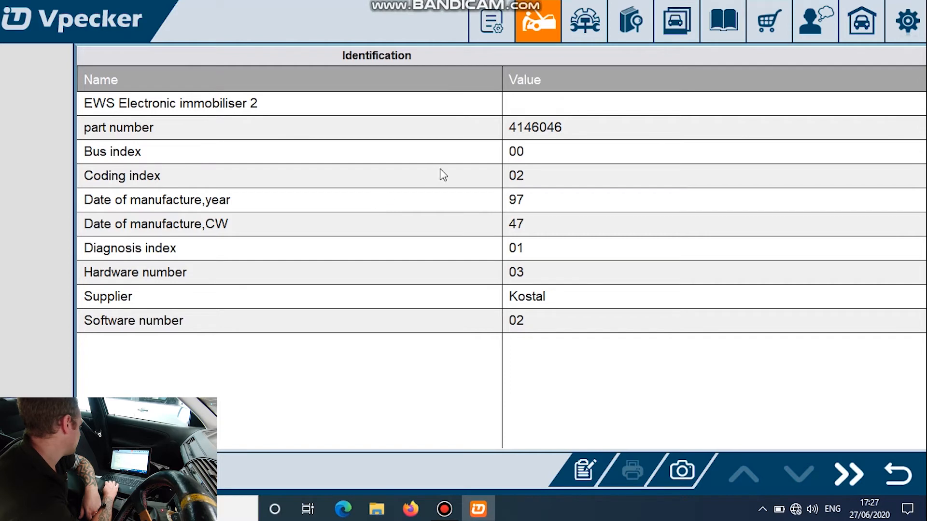
mouse_move(883, 444)
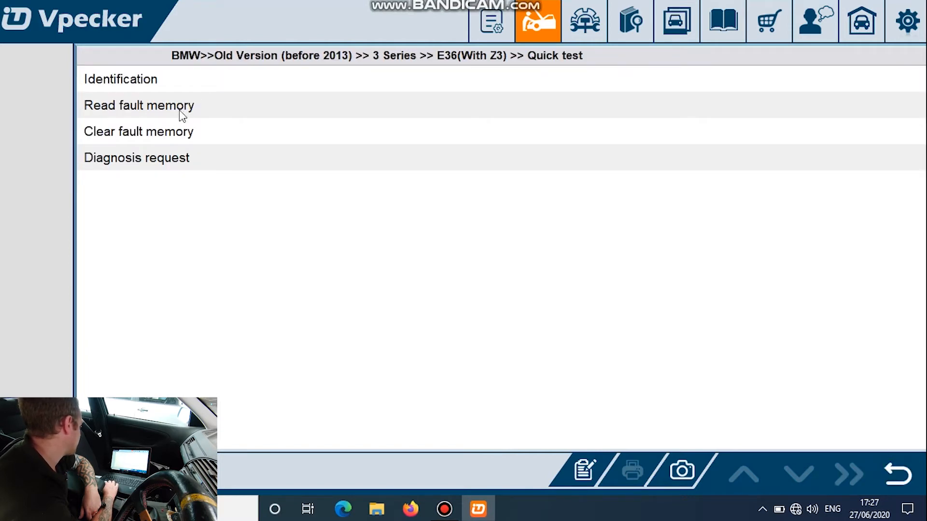
Read the immobiliser fault memory showing keys 1 and 5 not identified, then return to its test options.
click(139, 105)
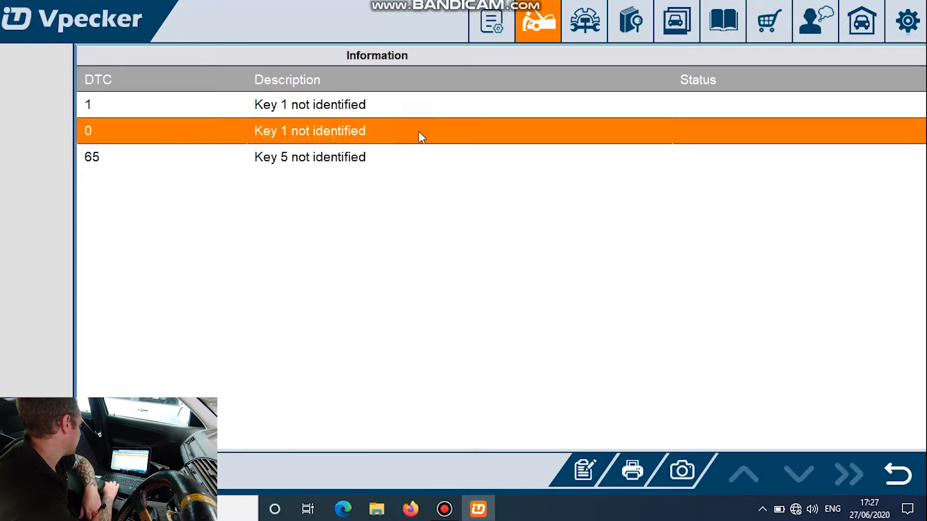
click(309, 156)
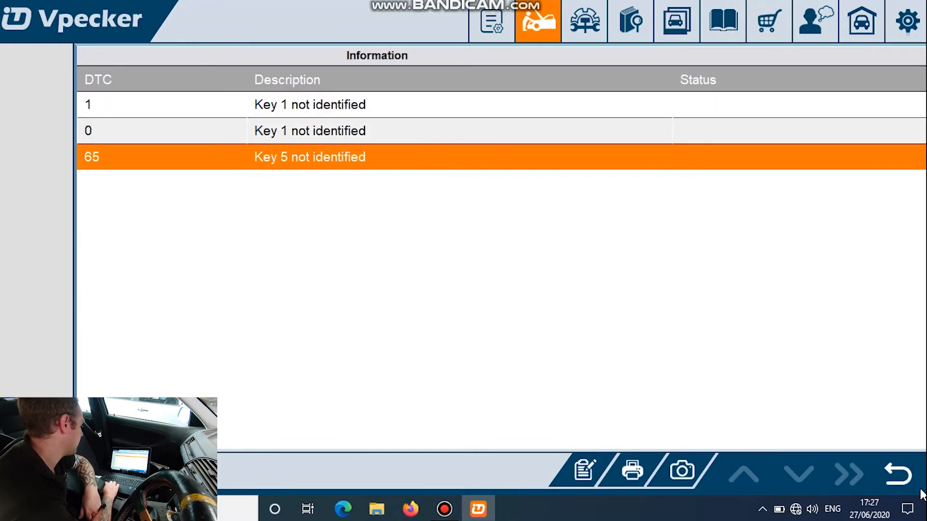
click(897, 471)
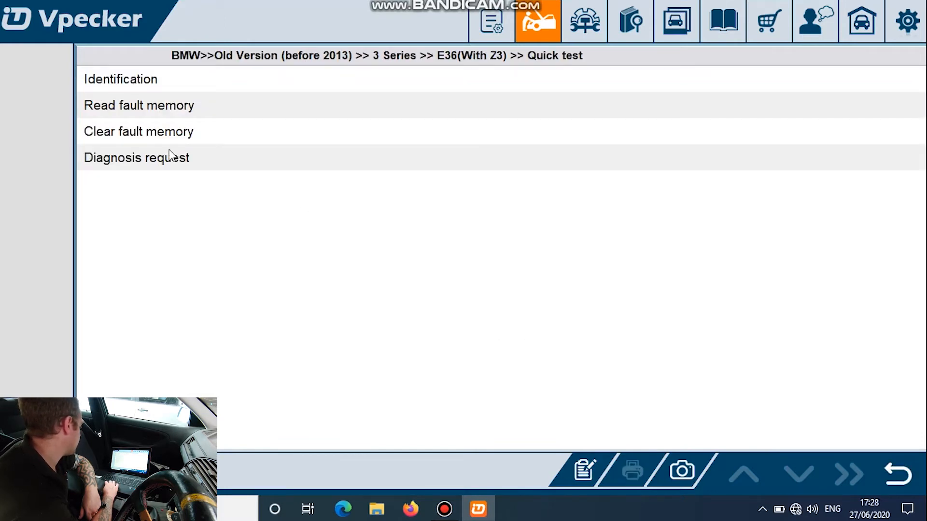
In Diagnosis request, tick CODE signal, Key data and Key status for live immobiliser readings.
click(136, 158)
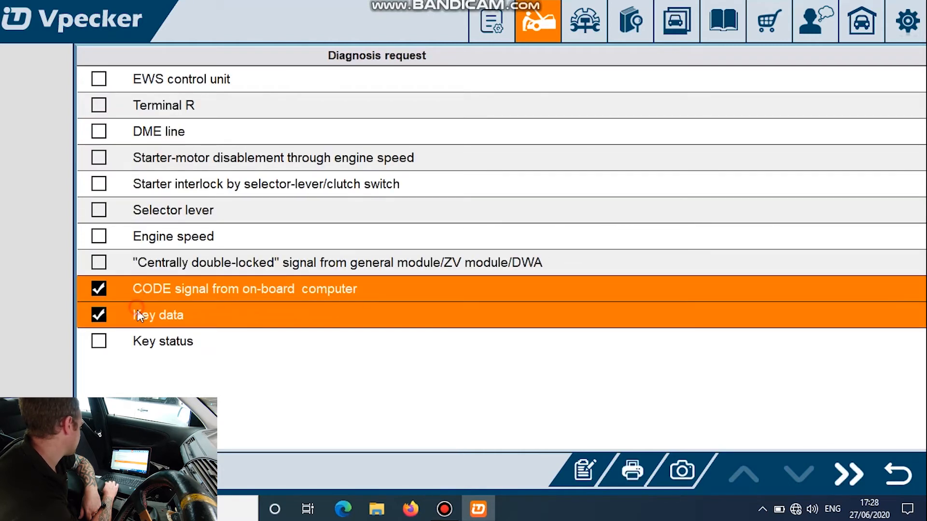
click(99, 341)
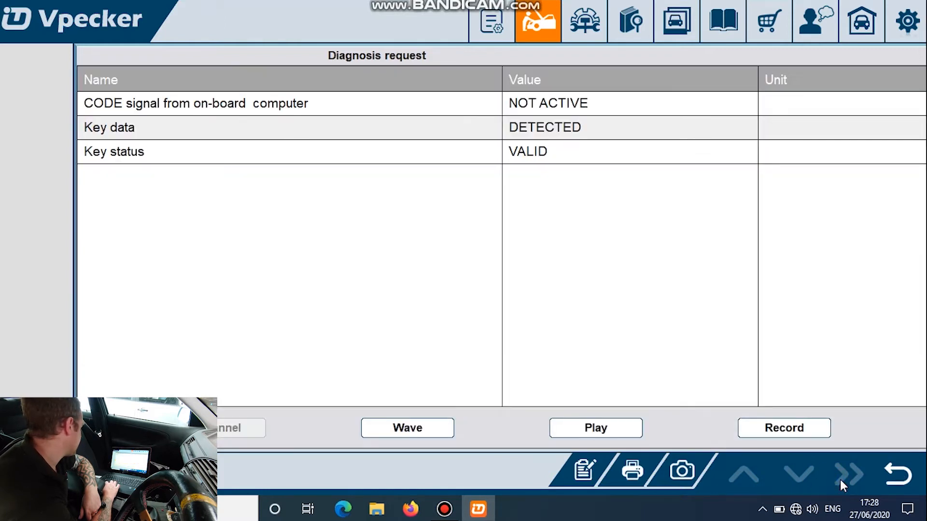
mouse_move(436, 149)
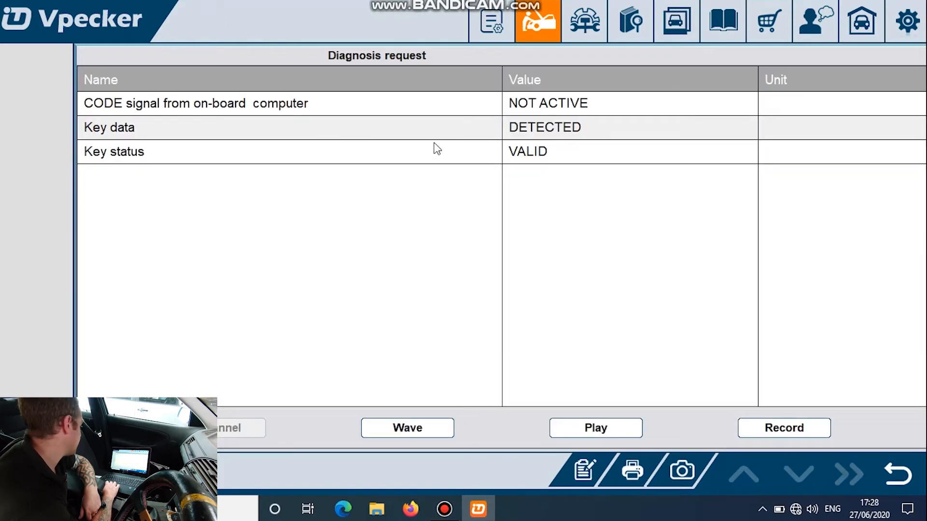
mouse_move(485, 154)
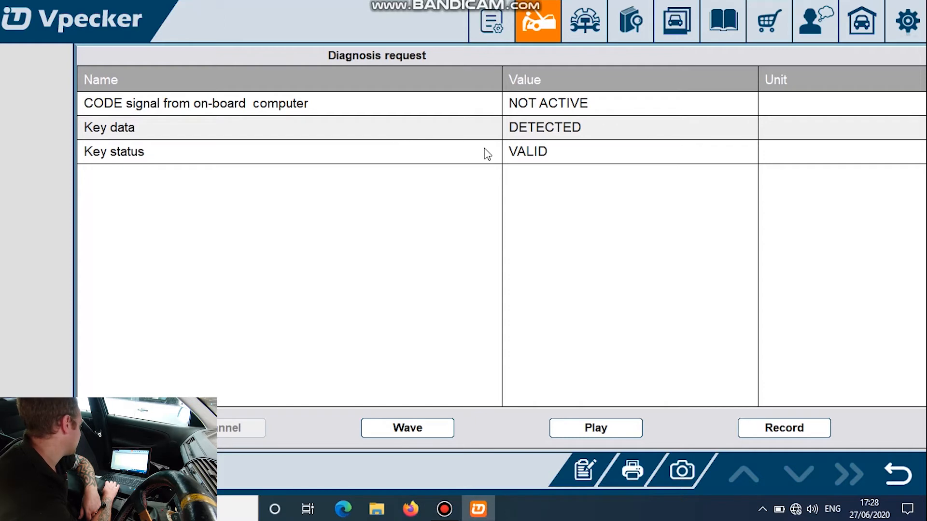
mouse_move(501, 205)
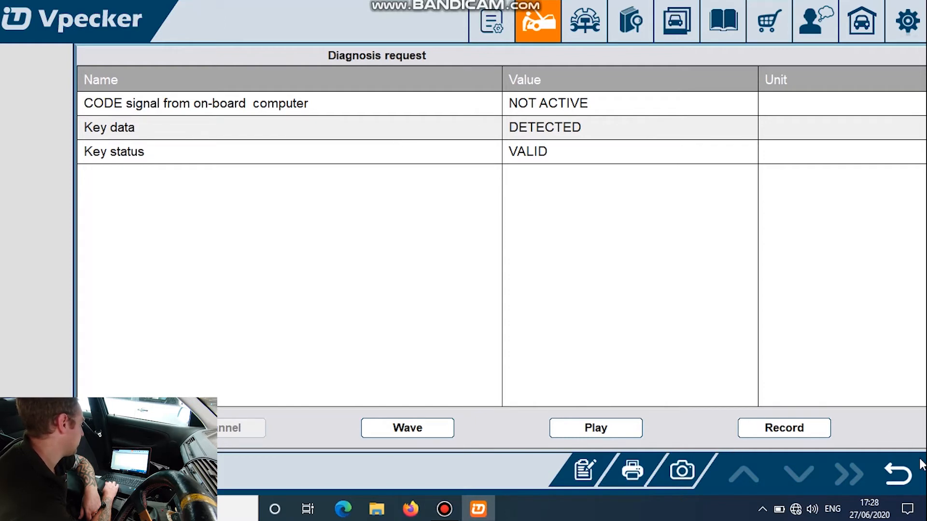
Return from the immobiliser readings to the short test module list.
click(899, 473)
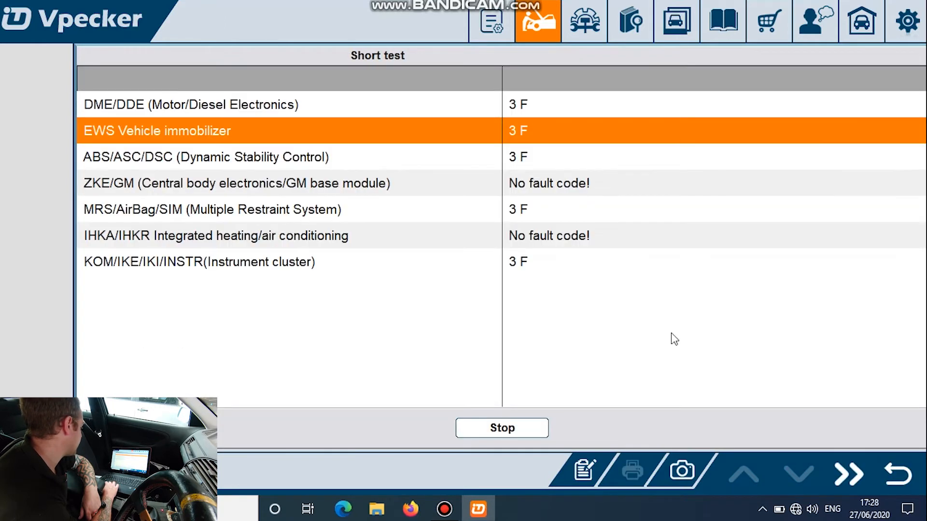
mouse_move(623, 344)
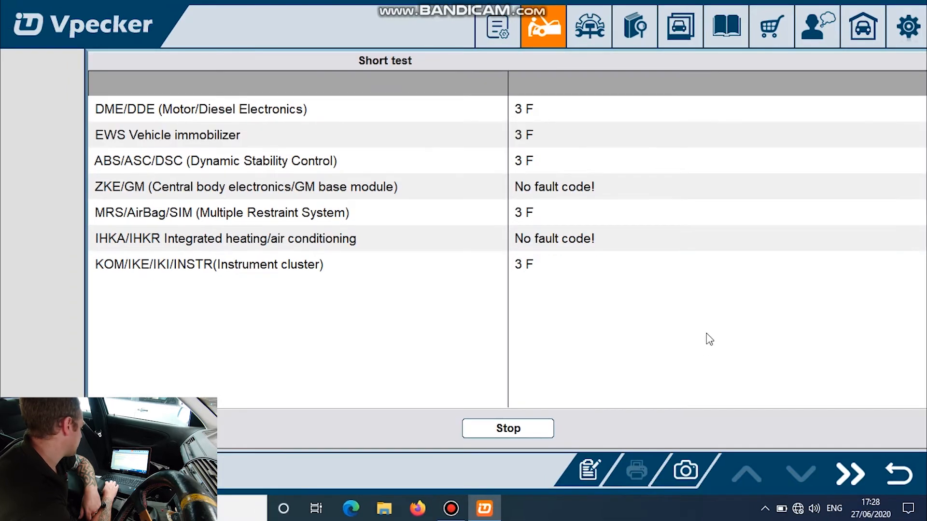
mouse_move(407, 217)
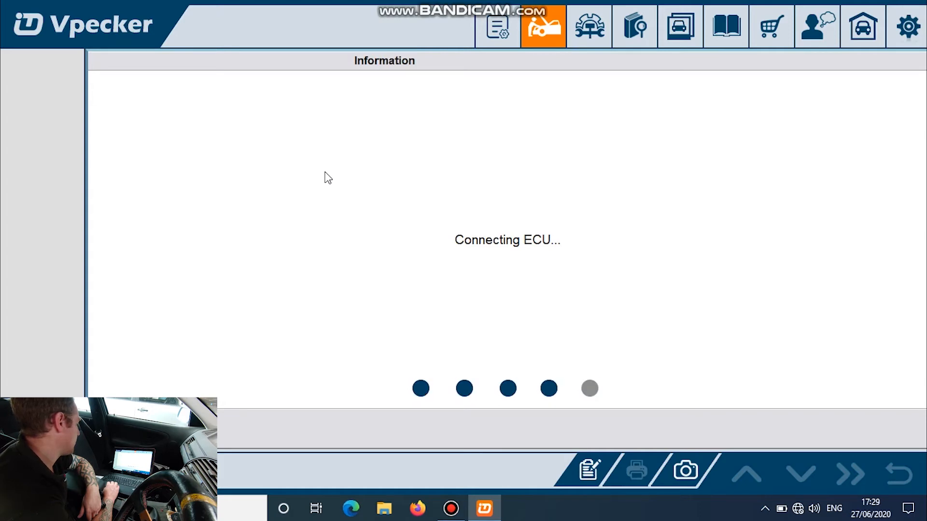
mouse_move(343, 260)
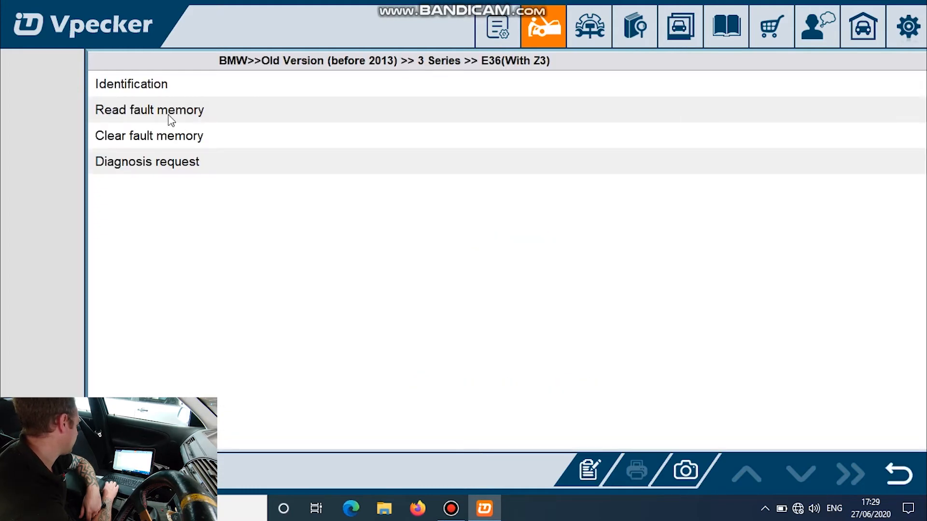
Tick the four wheel speeds, stop-light switch and pedal position for the ABS diagnosis request.
click(130, 83)
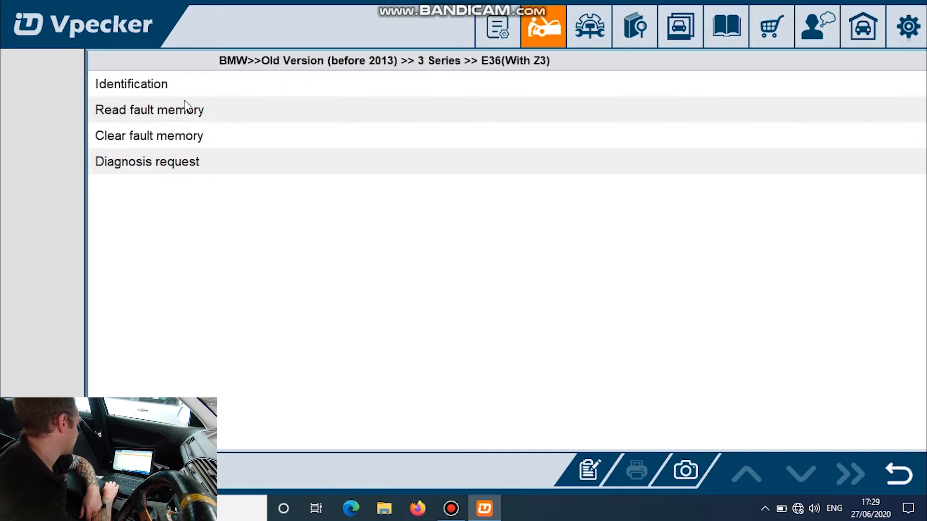
click(149, 109)
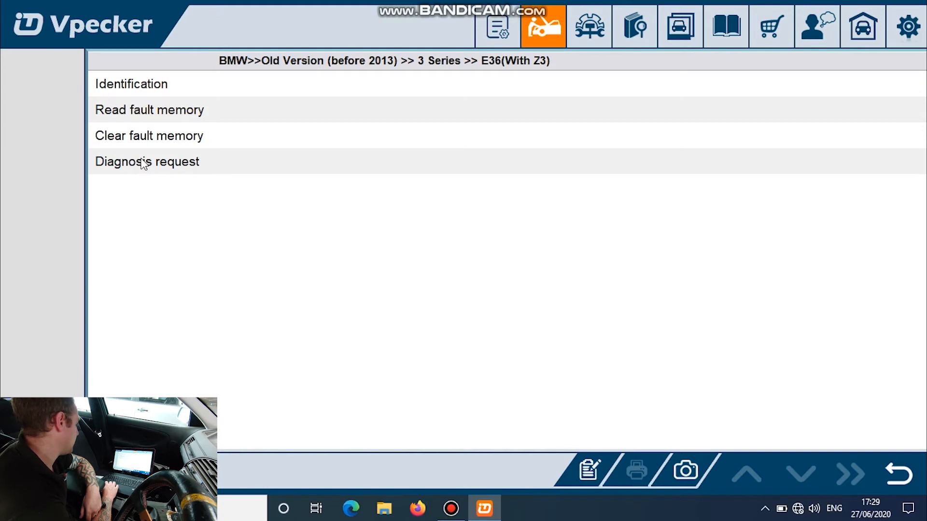
click(147, 161)
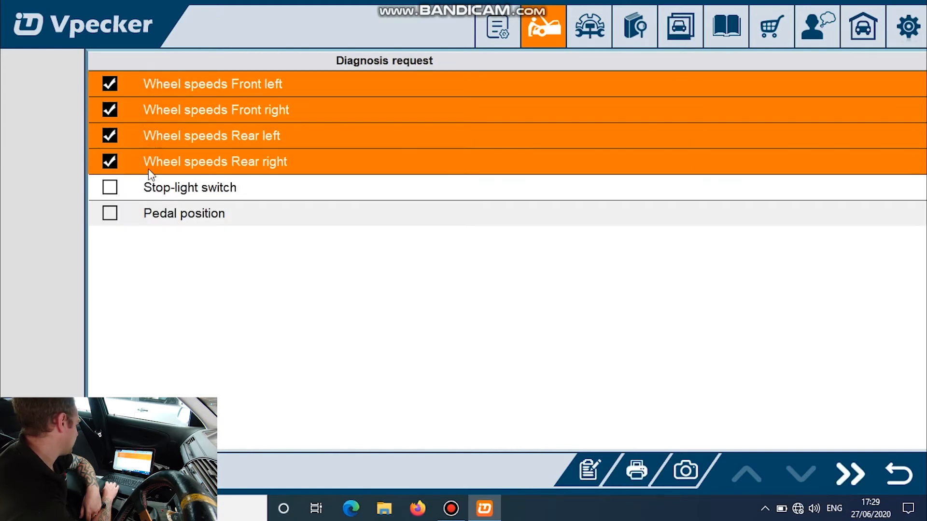
click(109, 187)
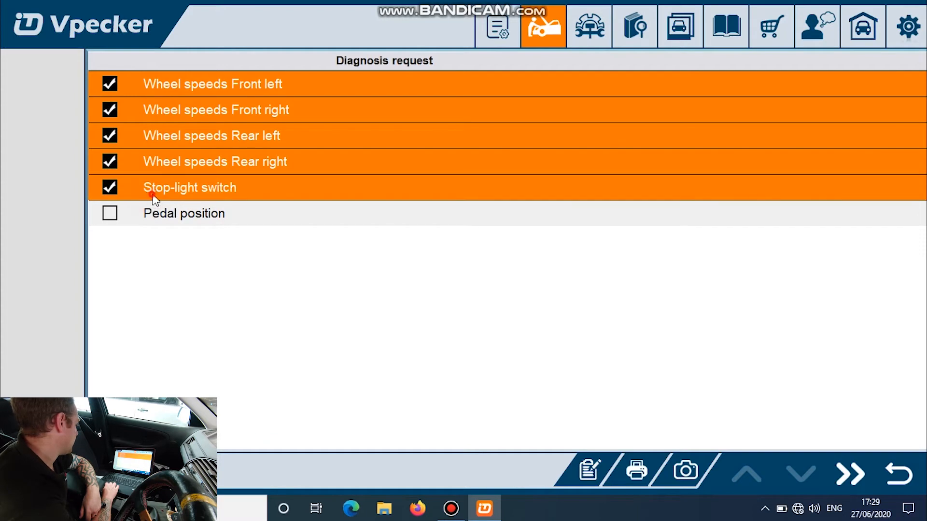
click(109, 212)
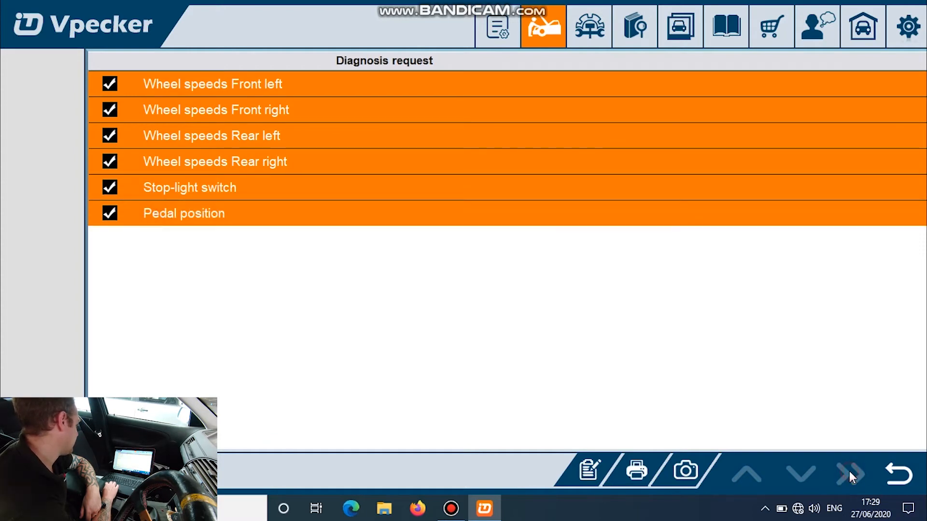
Display the live ABS values: wheel speeds 0 km/h, stop-light switch OFF, pedal position.
click(848, 473)
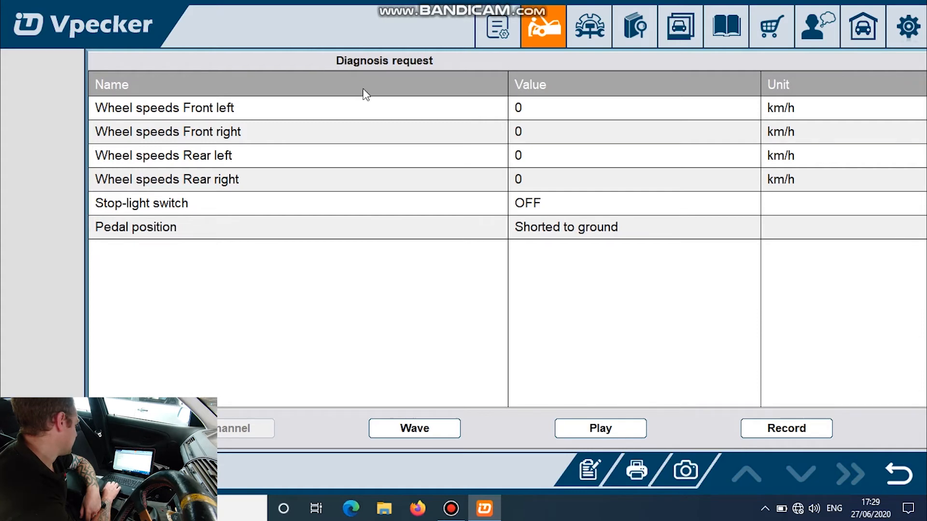
mouse_move(556, 231)
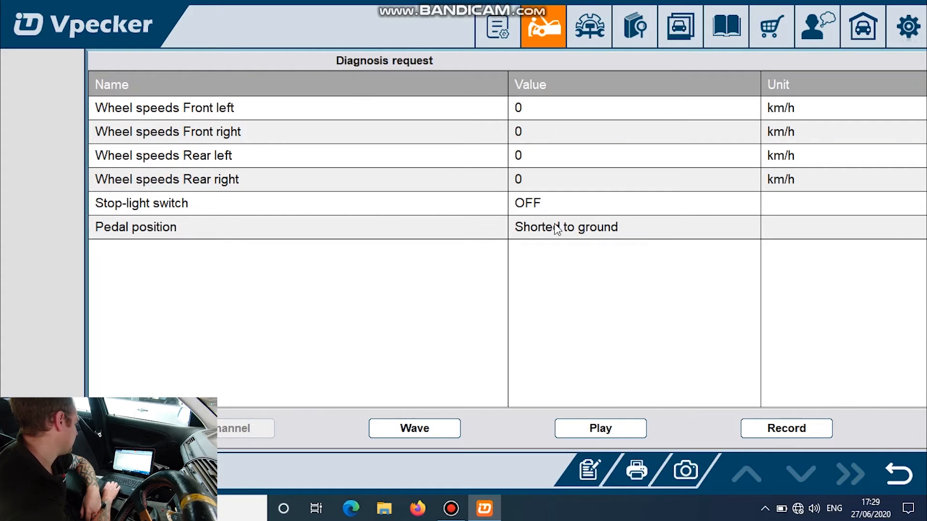
mouse_move(552, 249)
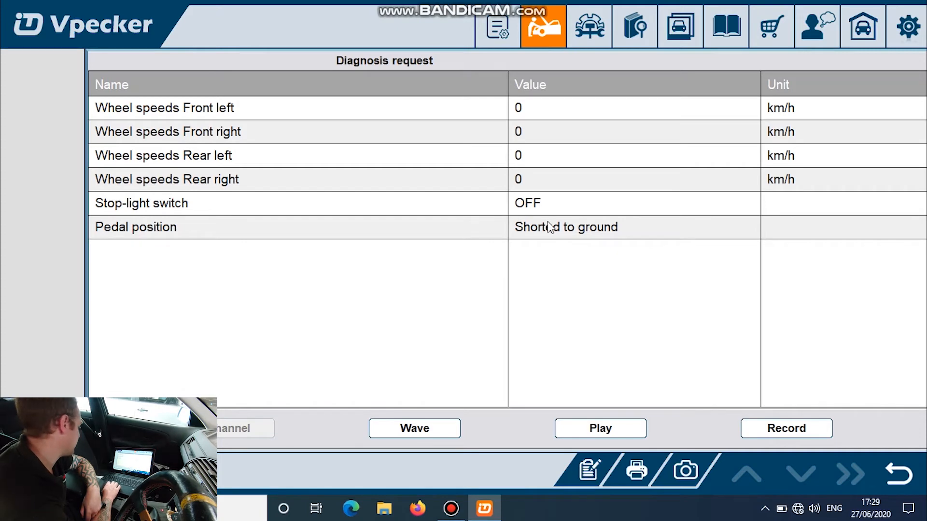
mouse_move(415, 332)
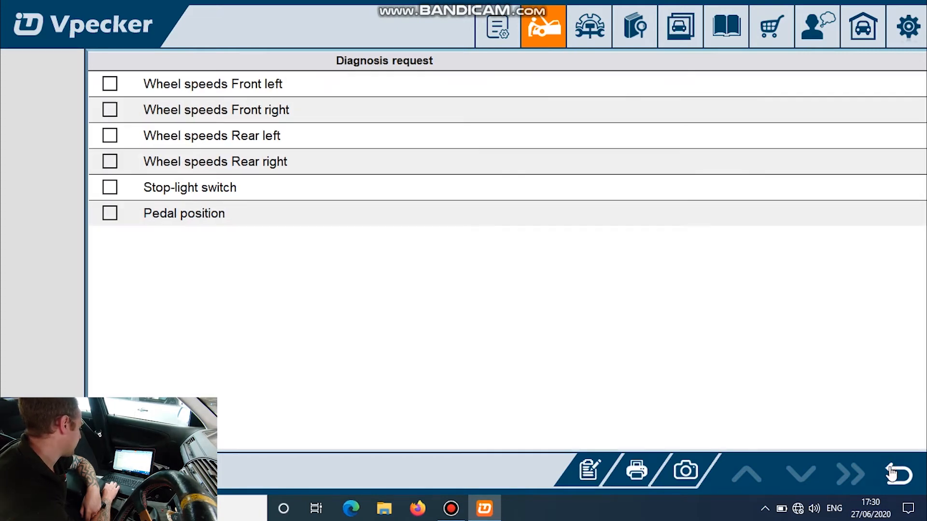
Check identification, confirm the fault memory holds no codes, and activate the interior lights.
click(891, 472)
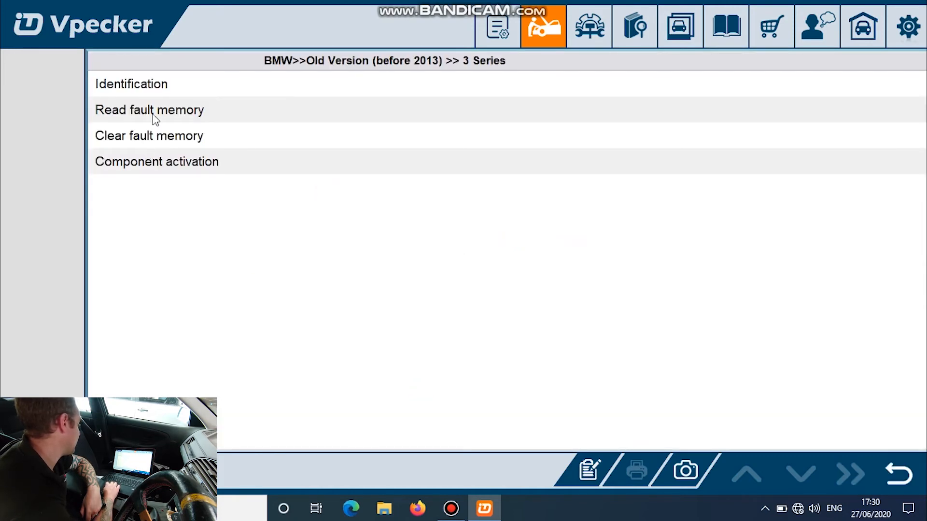
click(130, 84)
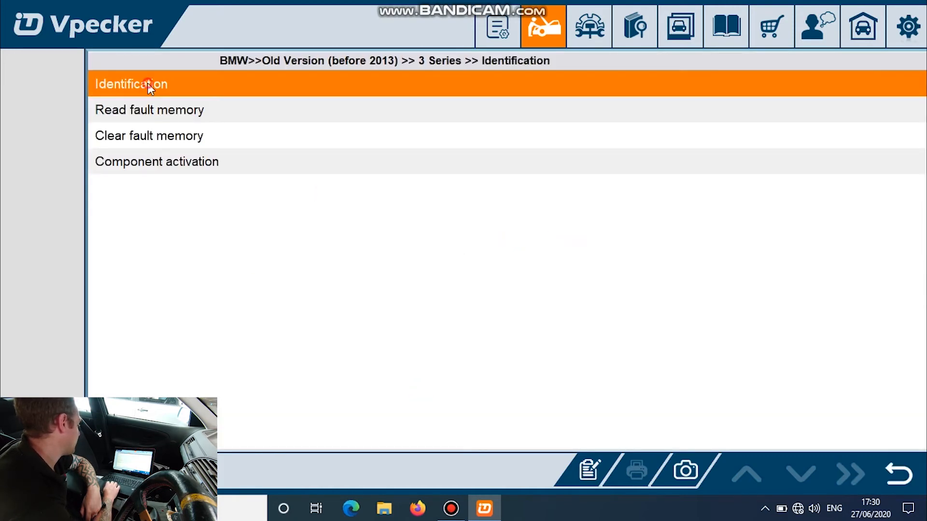
click(130, 84)
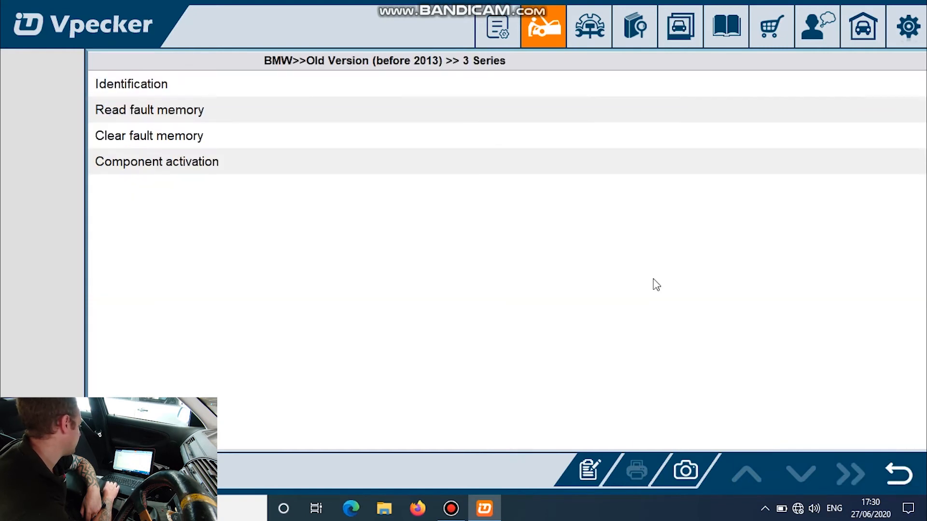
click(149, 109)
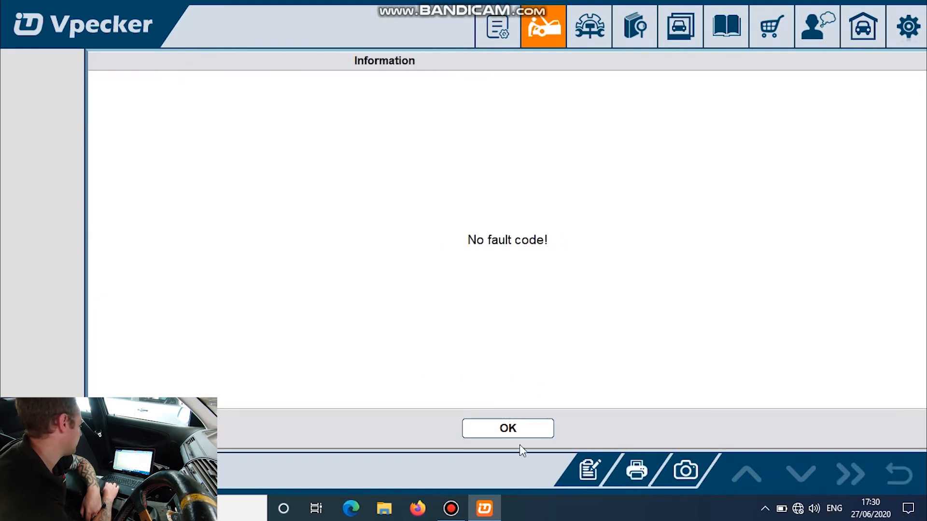
click(507, 427)
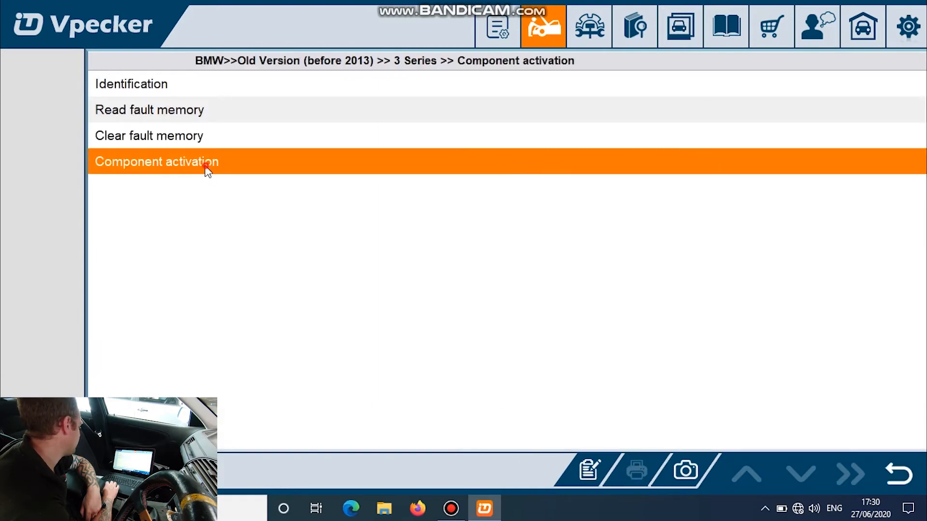
click(157, 161)
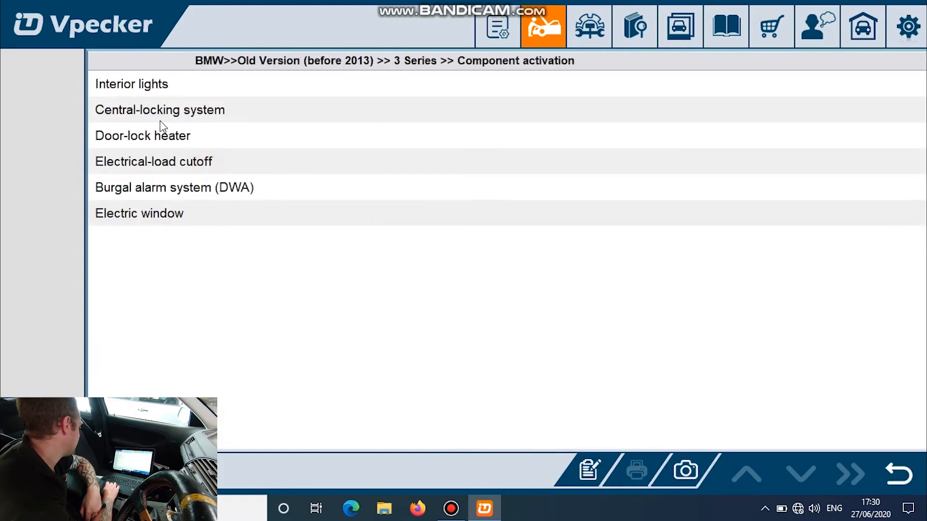
click(132, 83)
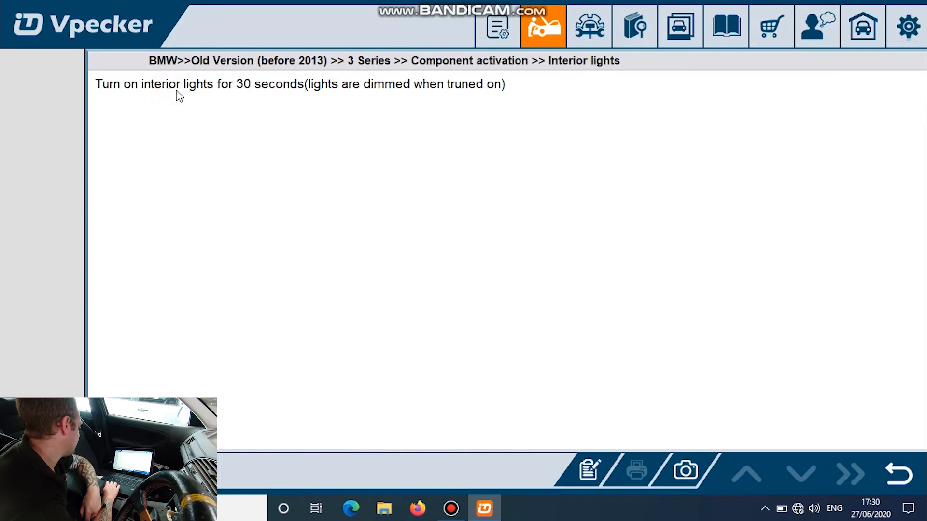
mouse_move(307, 157)
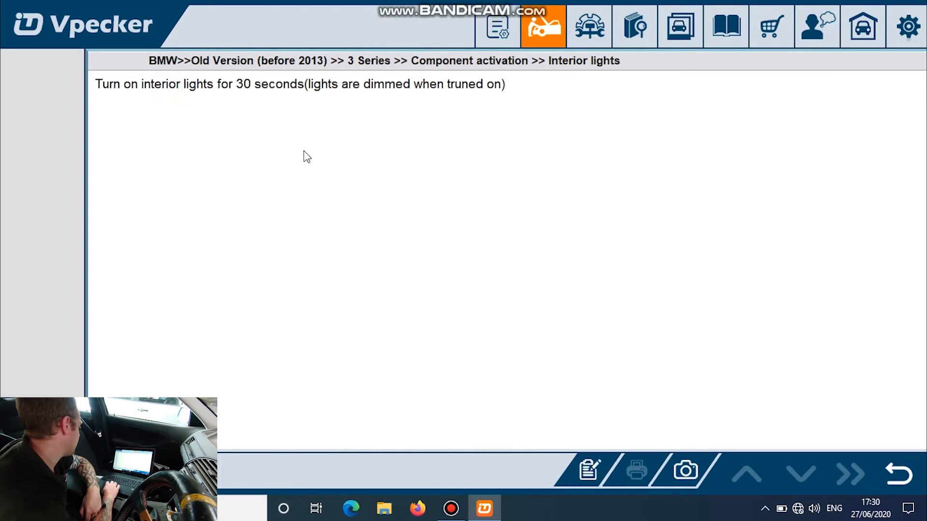
mouse_move(164, 131)
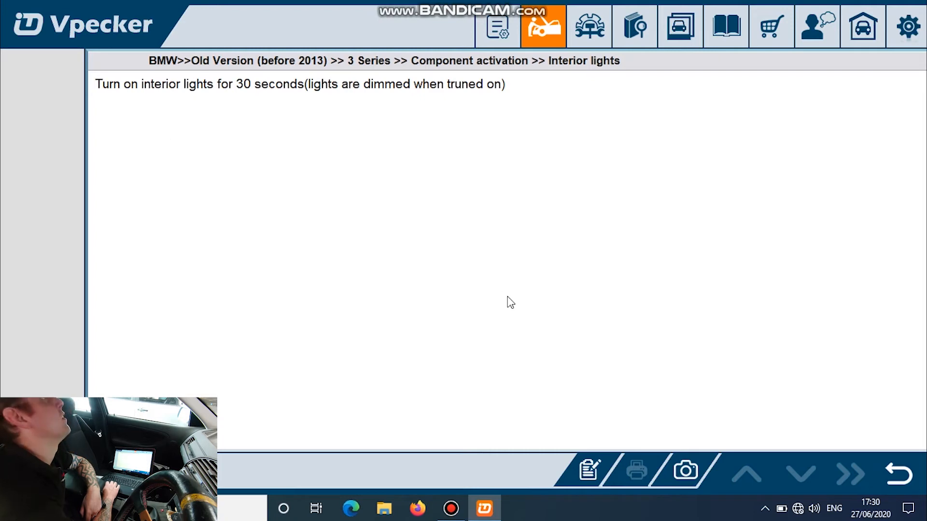
mouse_move(751, 389)
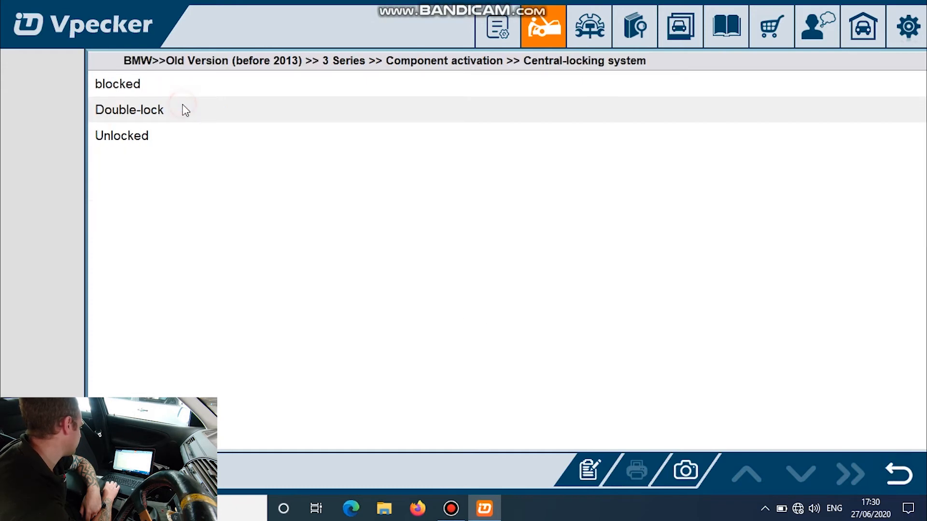
mouse_move(160, 98)
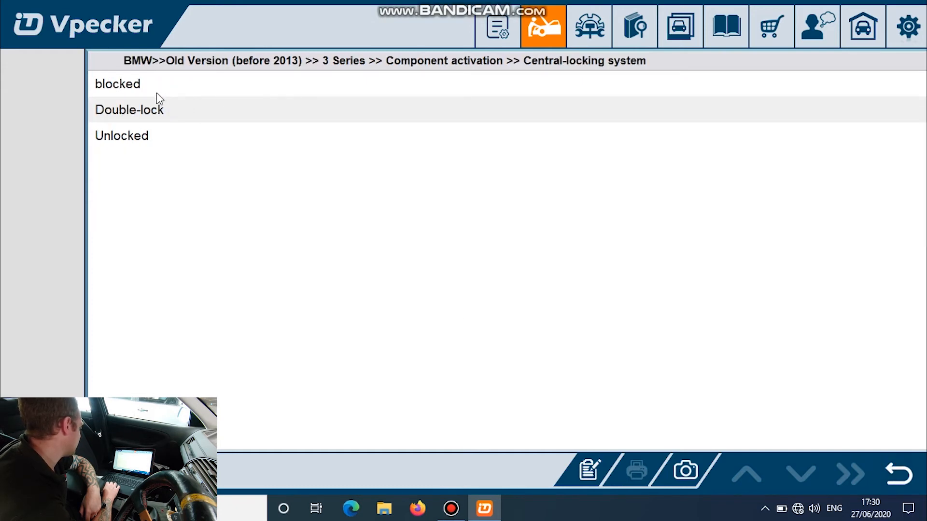
mouse_move(897, 473)
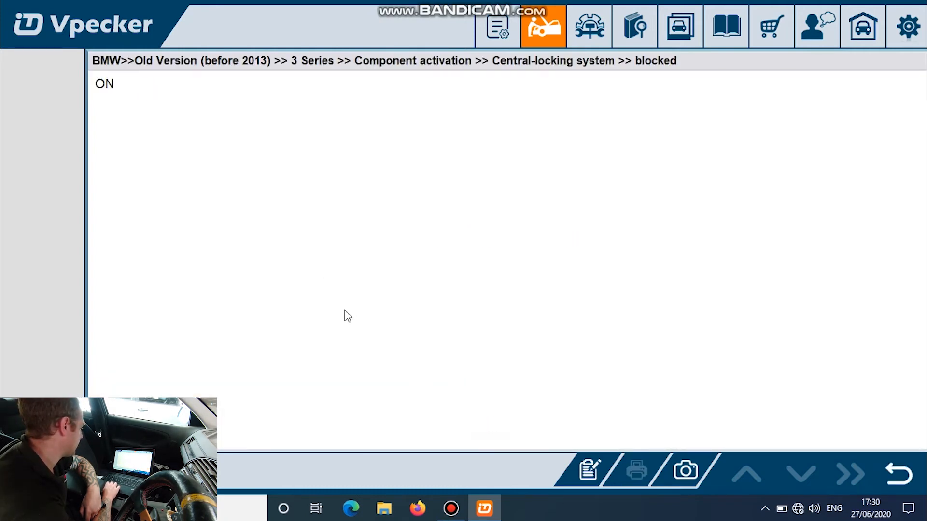
Run the central-locking activations for unlocked and blocked, both finishing successfully.
click(899, 473)
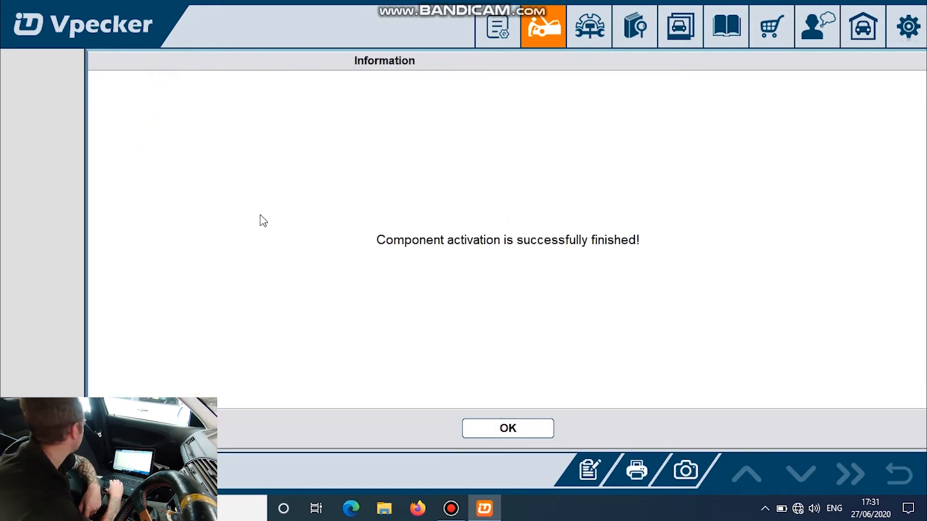
click(507, 428)
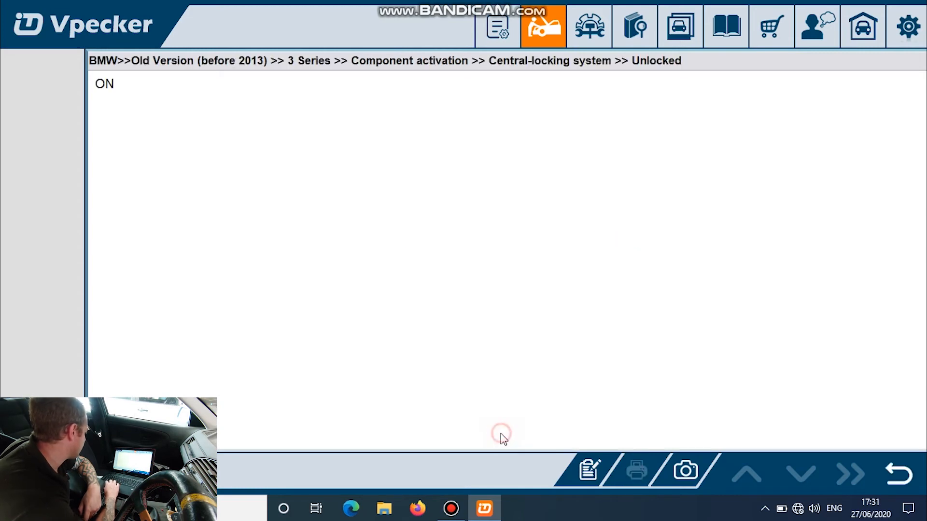
click(899, 474)
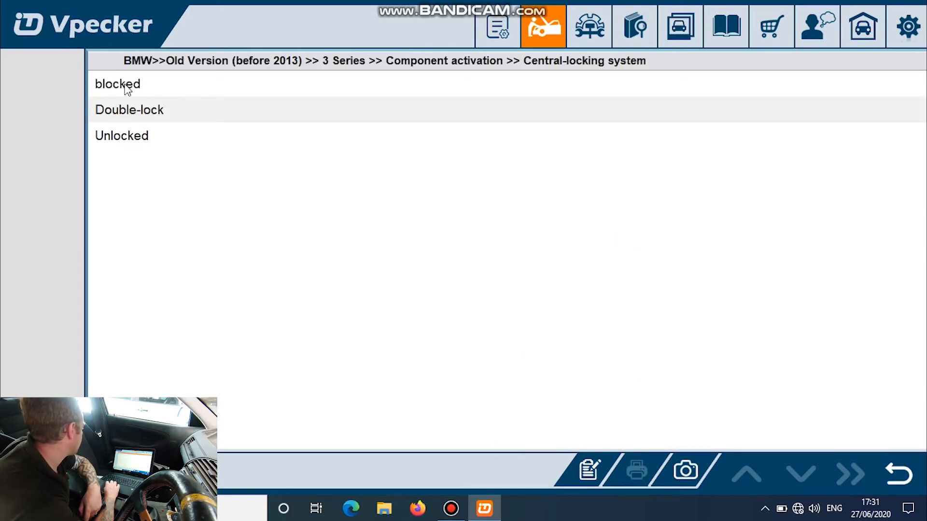
click(117, 84)
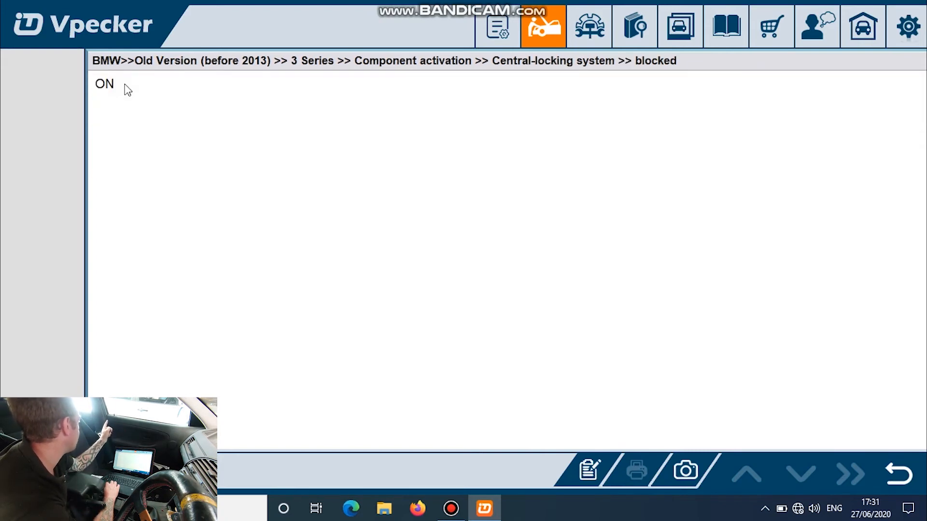
click(104, 83)
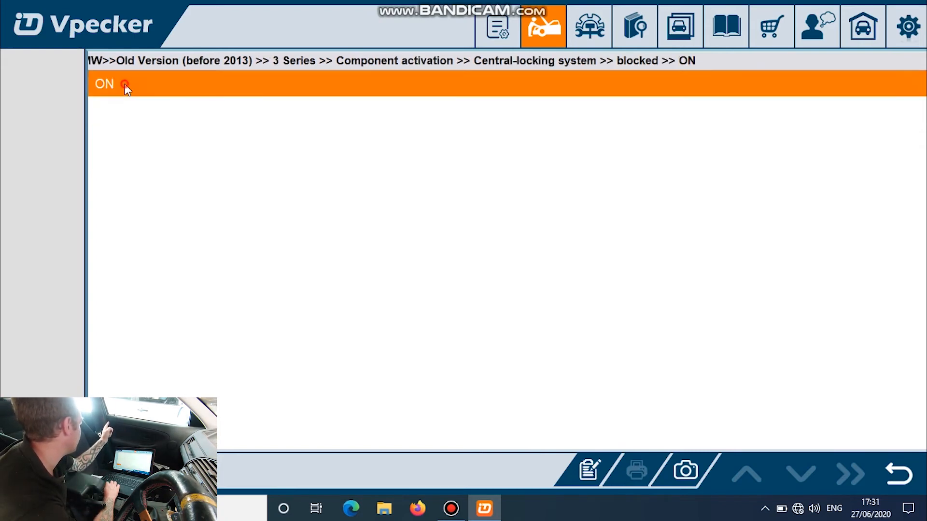
click(104, 84)
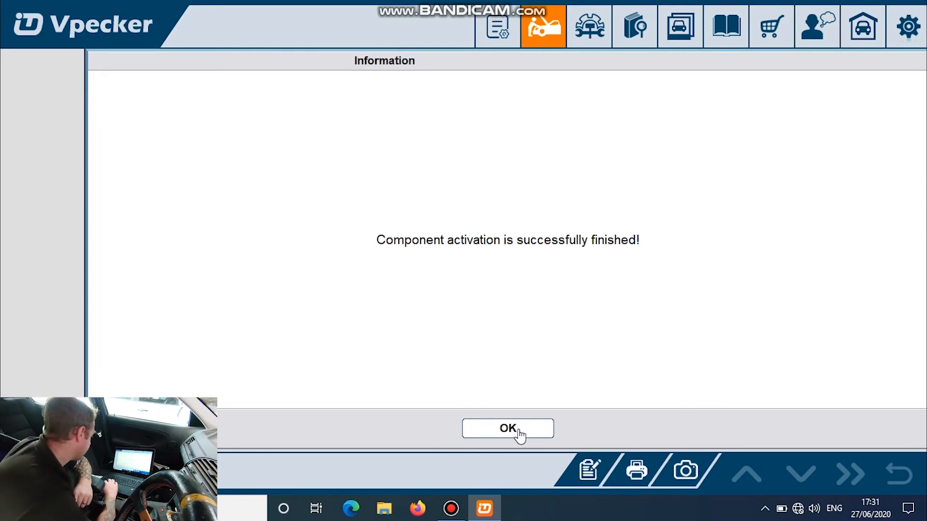
click(507, 428)
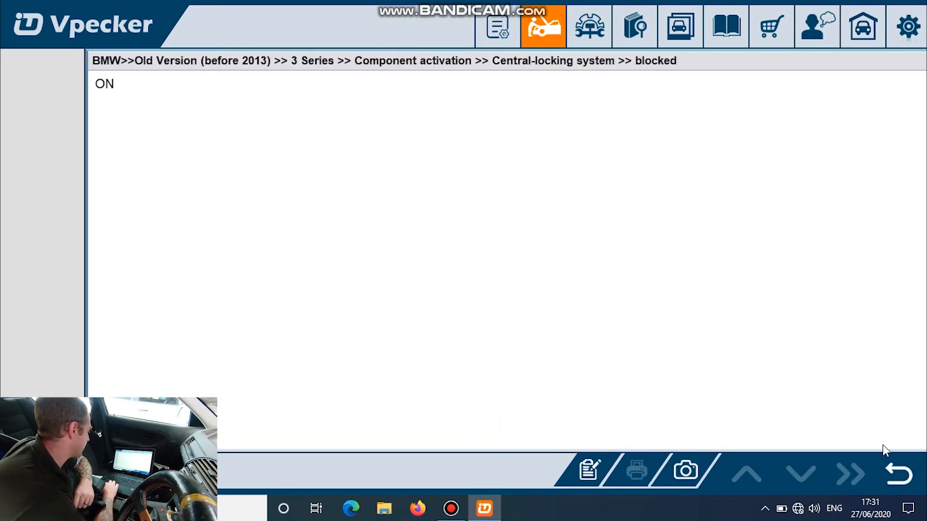
Run the passenger electric window open activation and acknowledge it finished successfully.
click(898, 474)
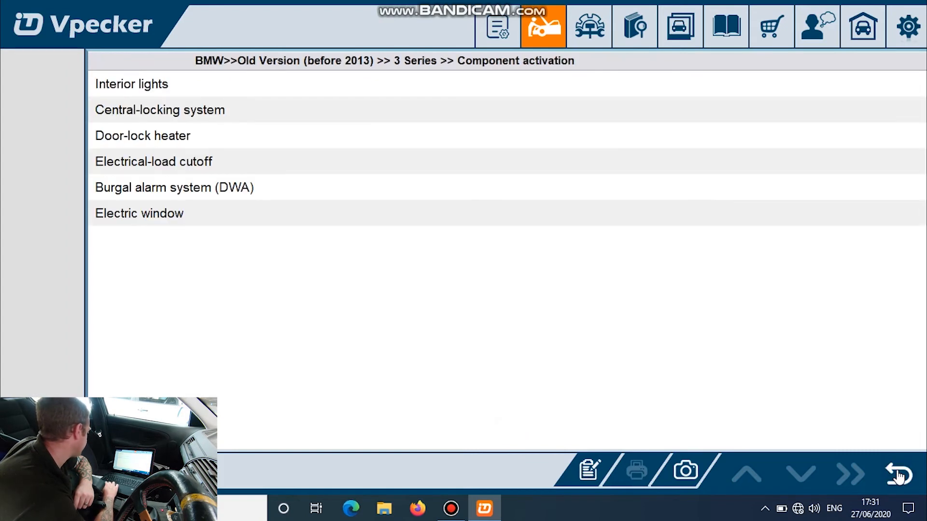
mouse_move(191, 217)
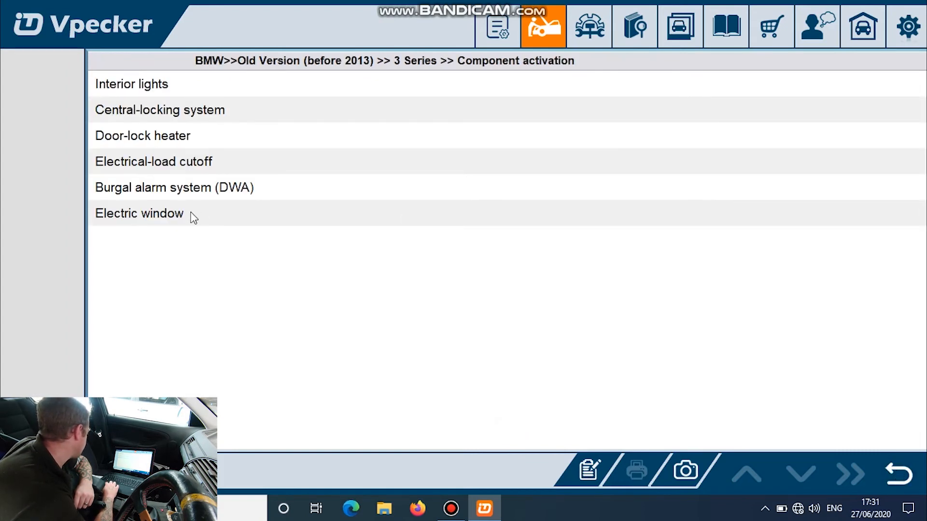
click(139, 214)
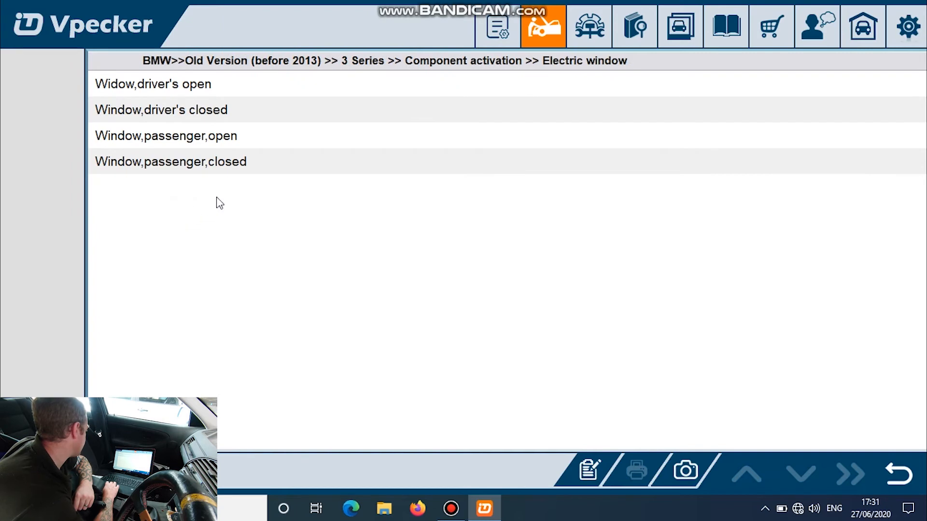
mouse_move(216, 153)
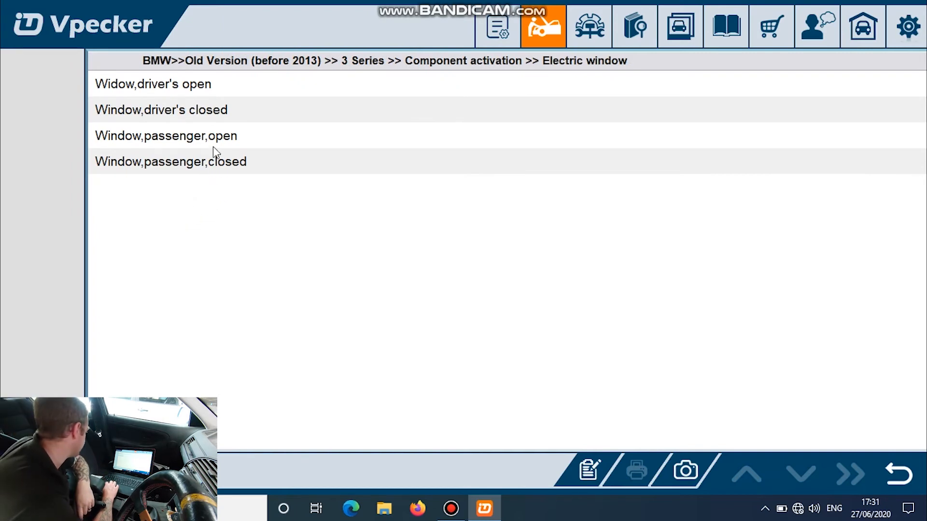
click(165, 135)
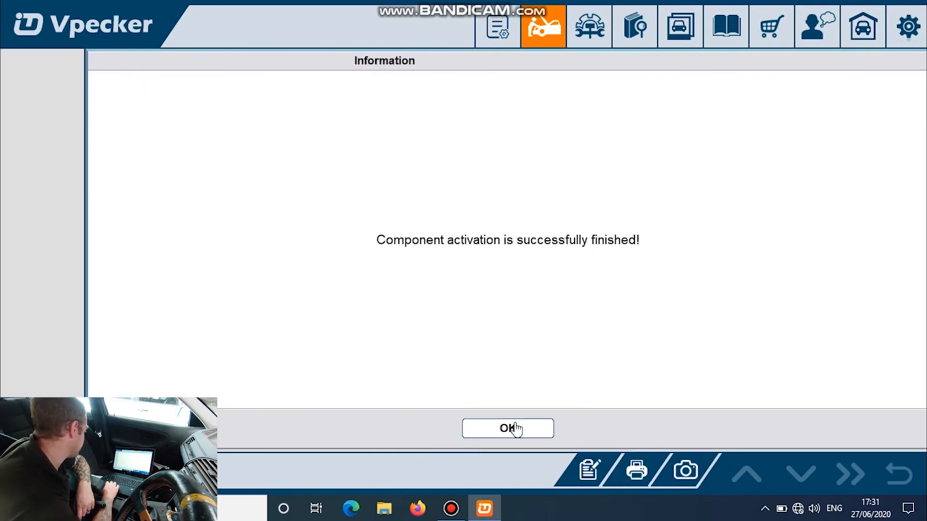
click(507, 428)
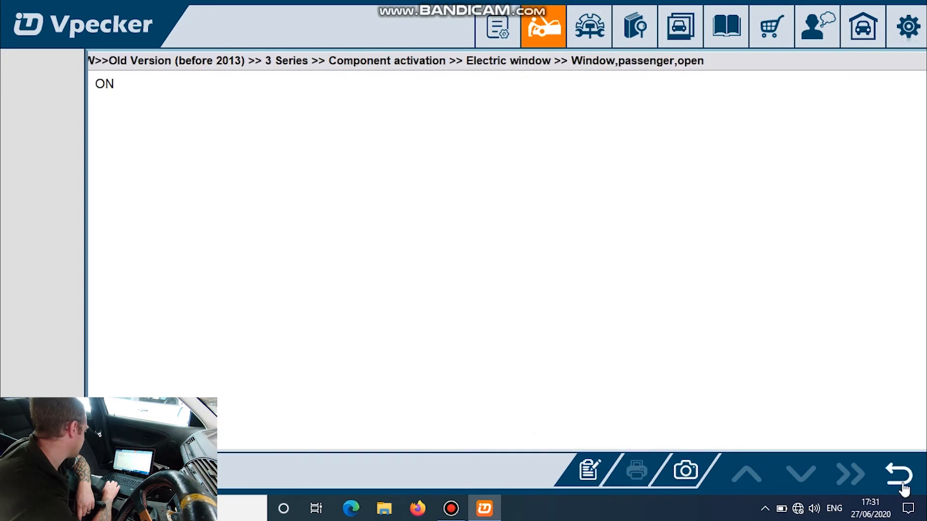
Back out of the electric window tests to the module's main function list.
click(899, 473)
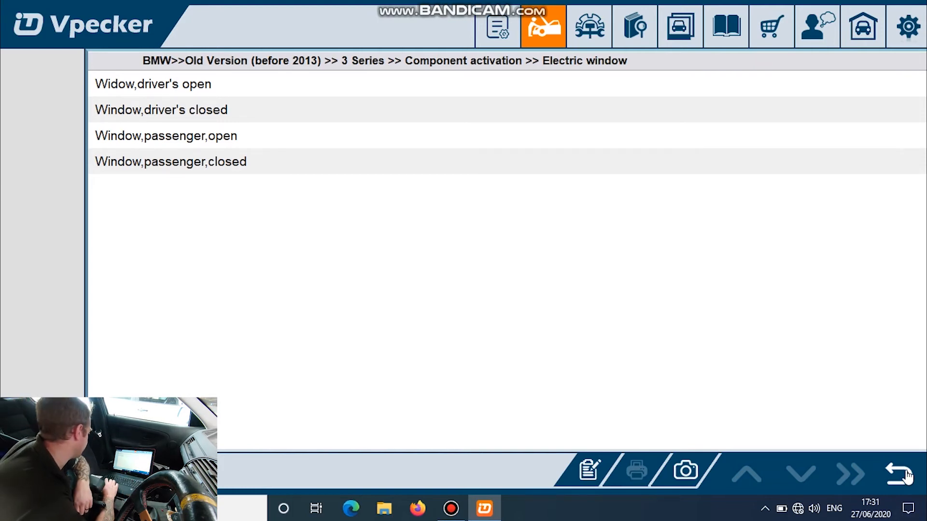
click(900, 474)
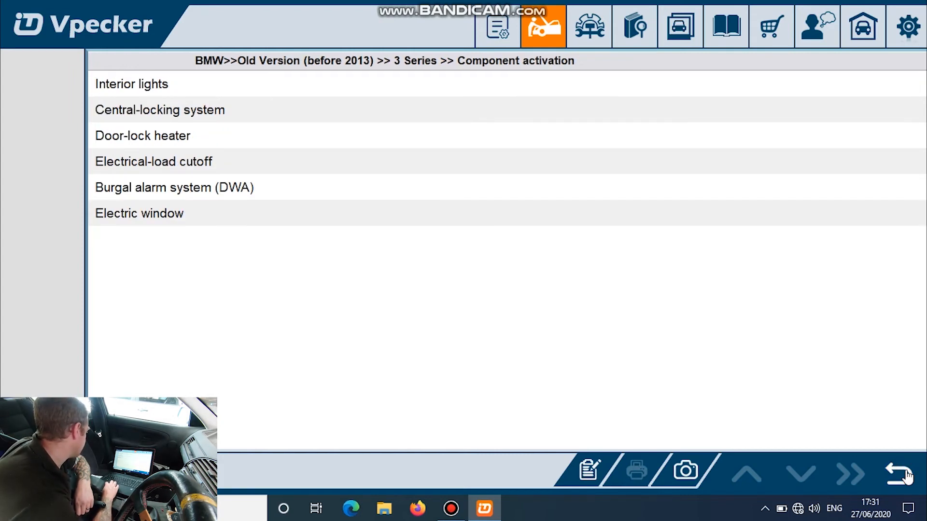
click(904, 473)
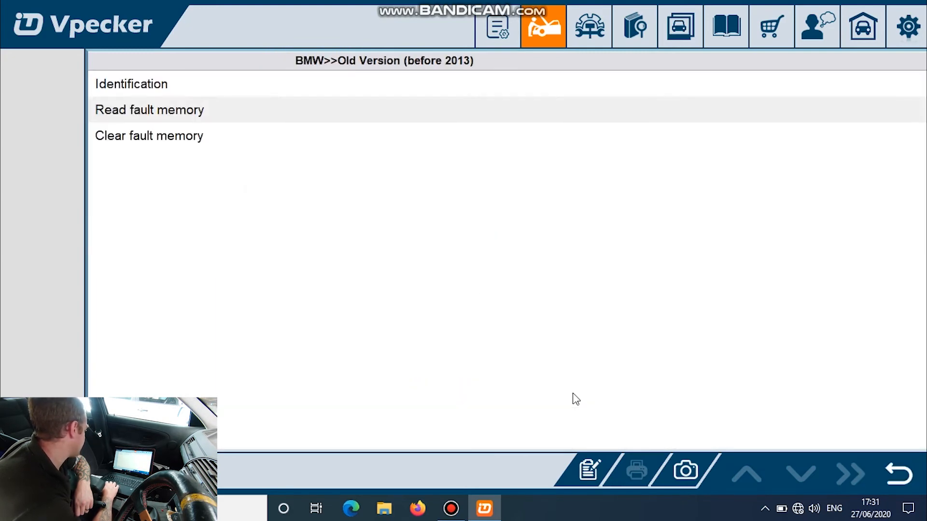
Read the airbag module's fault codes, then confirm the climate module stores no faults.
click(149, 109)
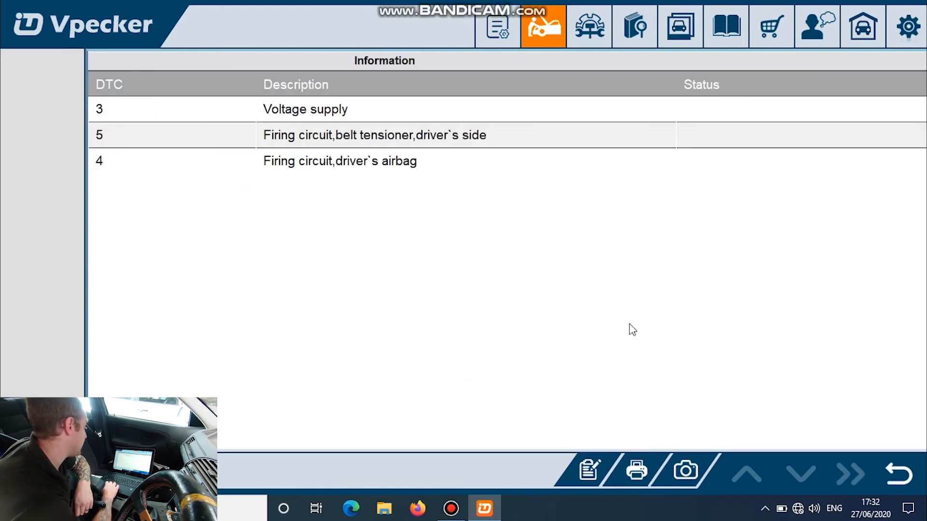
mouse_move(882, 396)
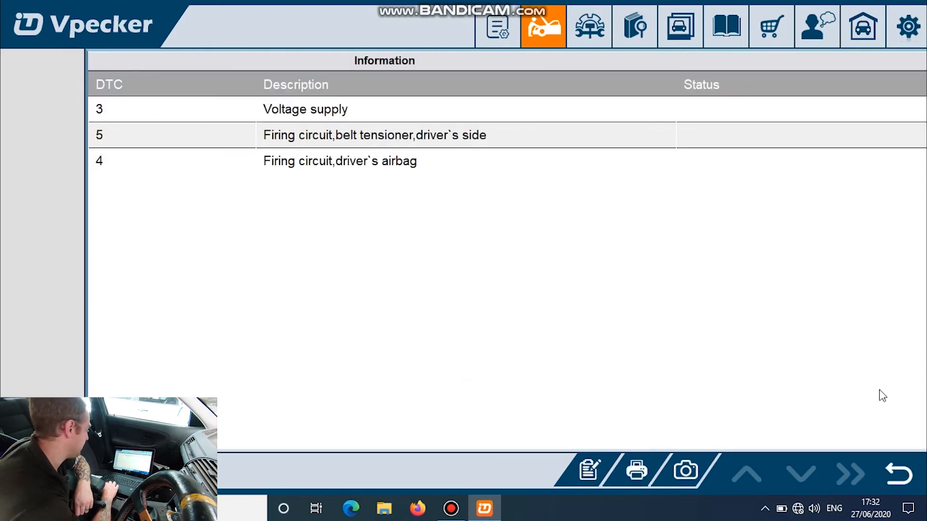
click(898, 474)
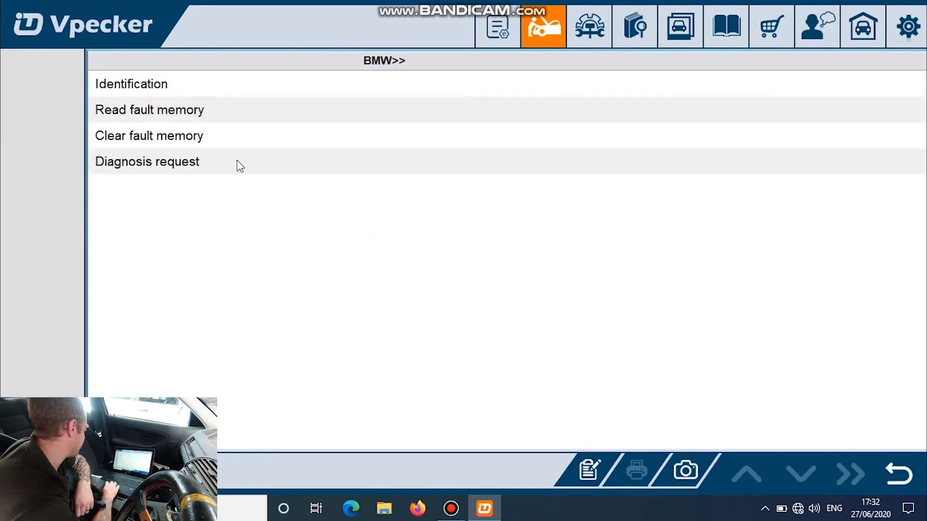
click(150, 109)
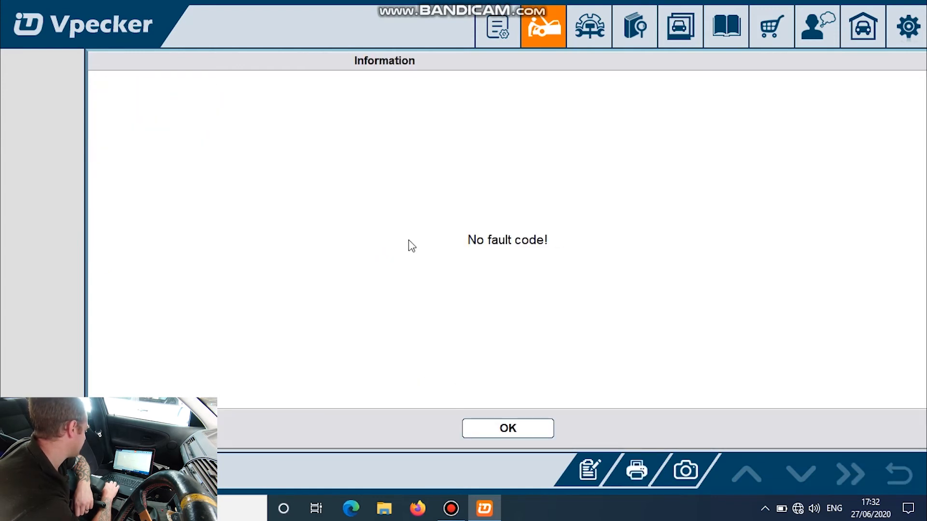
click(507, 428)
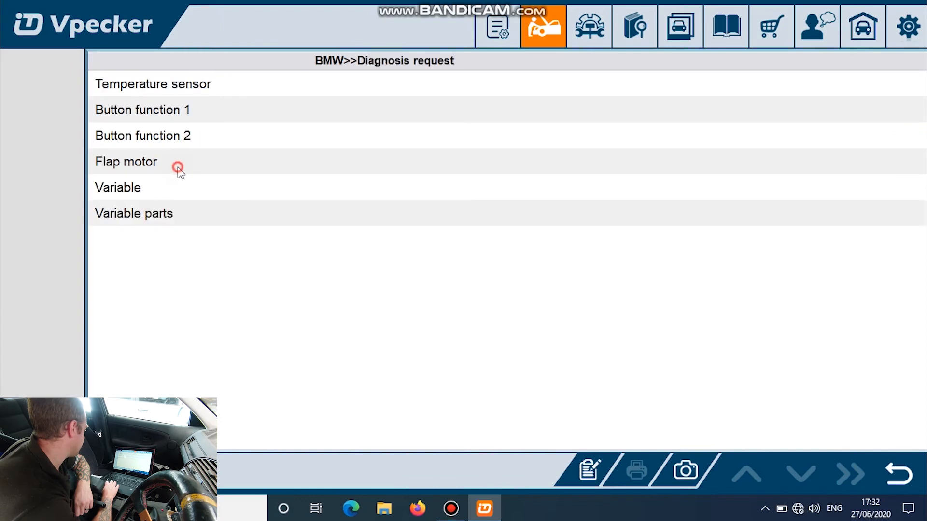
mouse_move(198, 93)
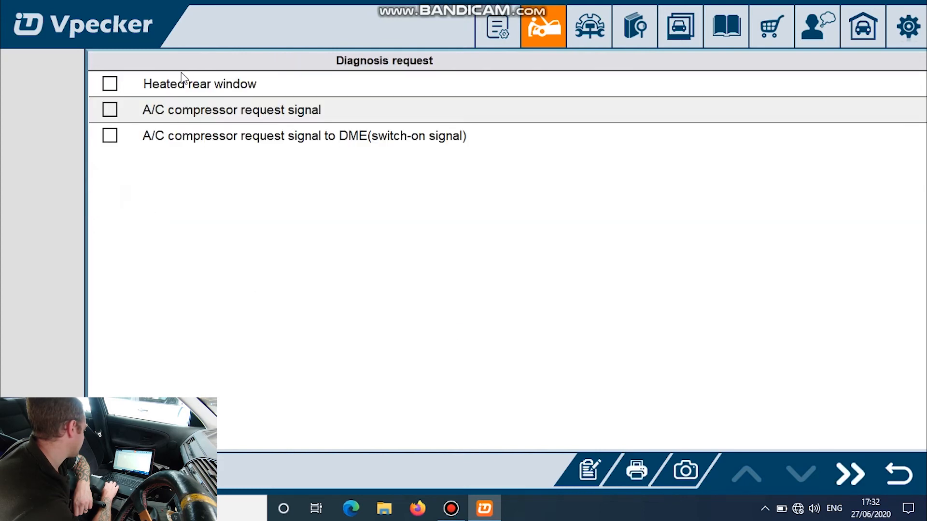
Run the climate diagnosis request for the Heated rear window signal, then back out.
click(109, 84)
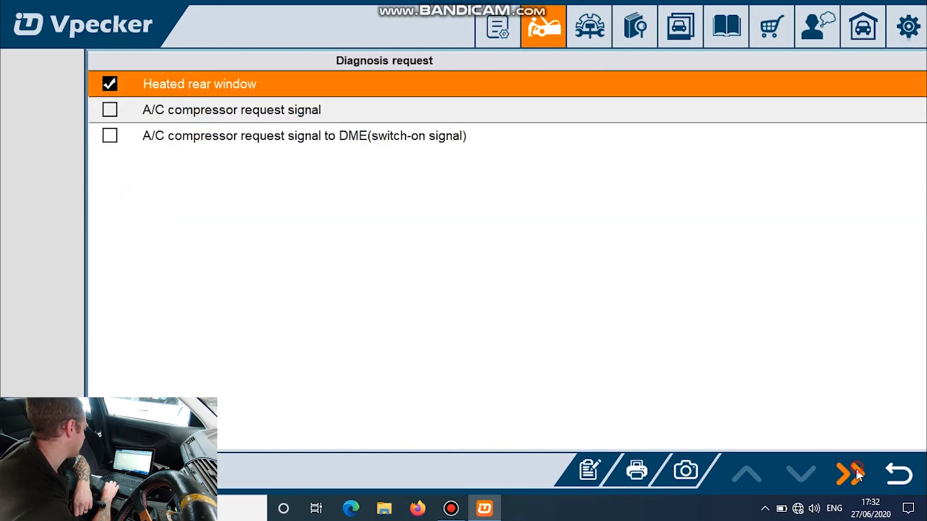
click(848, 474)
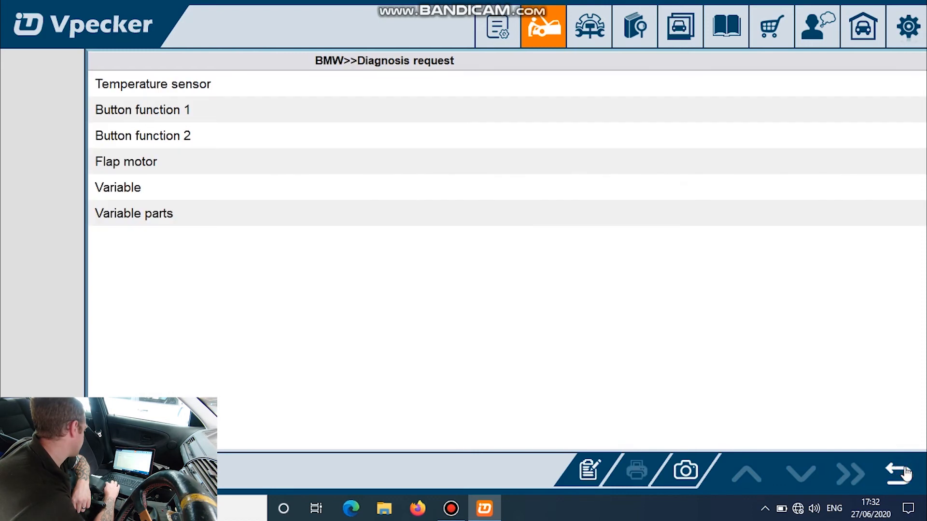
click(895, 472)
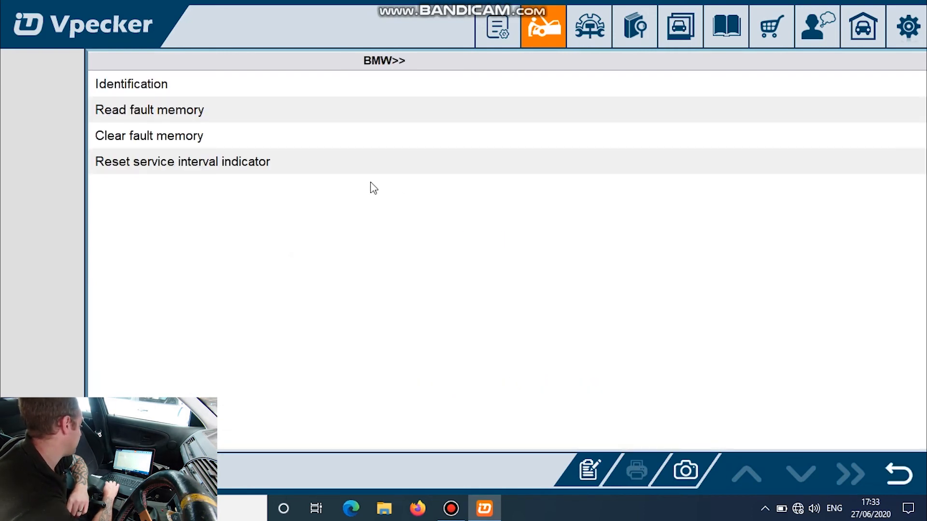
click(149, 109)
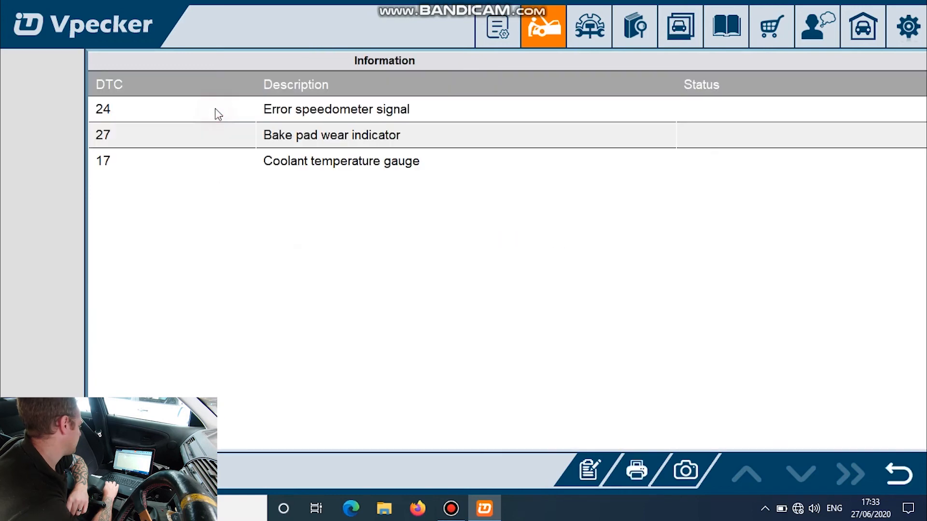
mouse_move(830, 398)
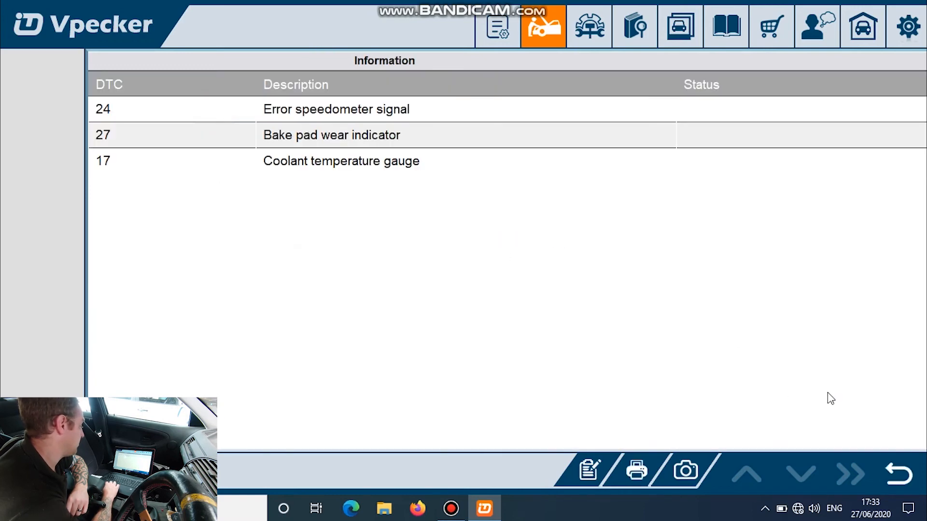
click(897, 471)
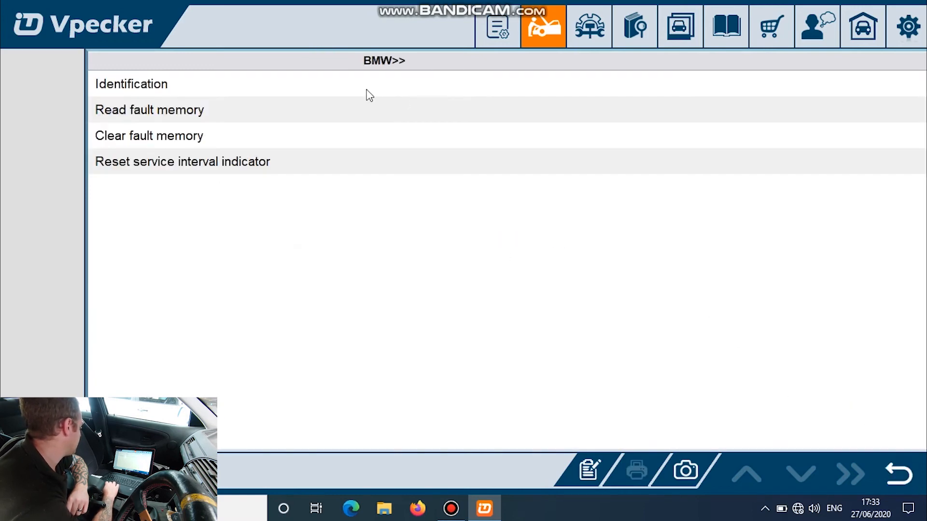
click(131, 83)
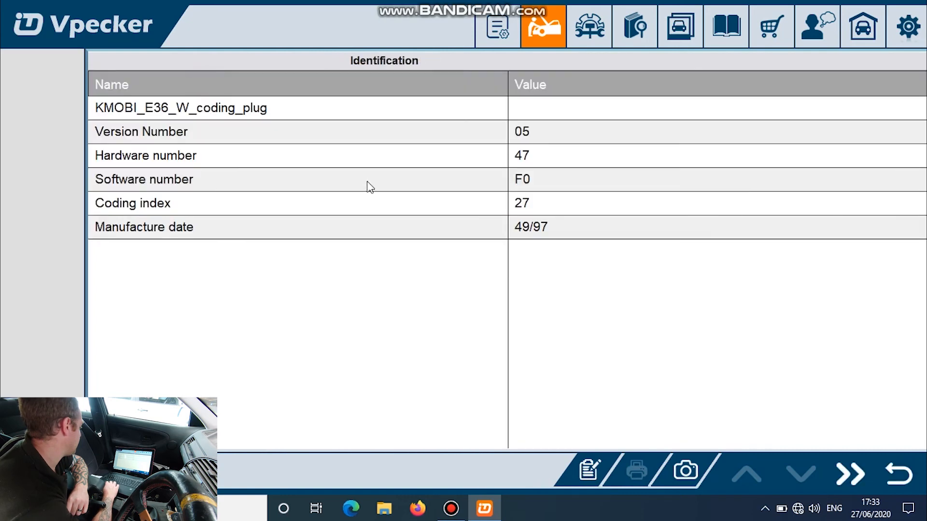
mouse_move(772, 351)
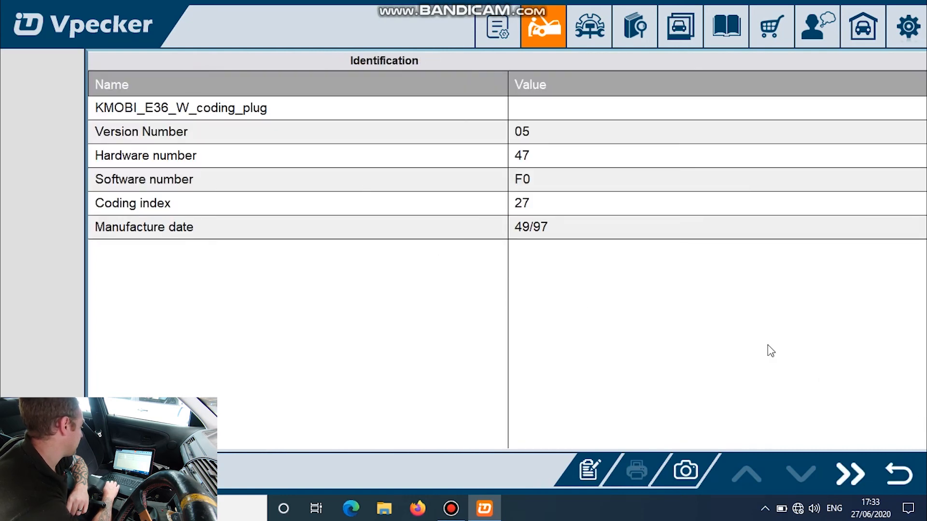
mouse_move(899, 474)
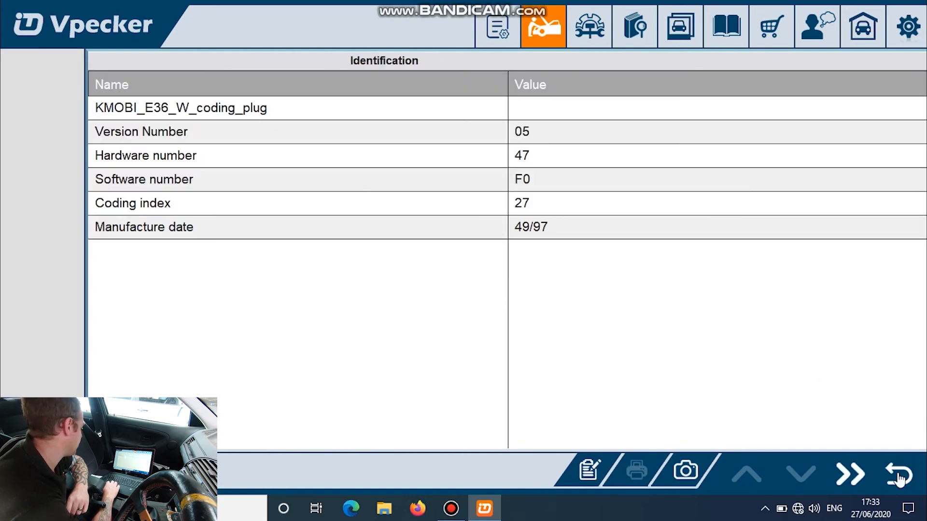
click(898, 473)
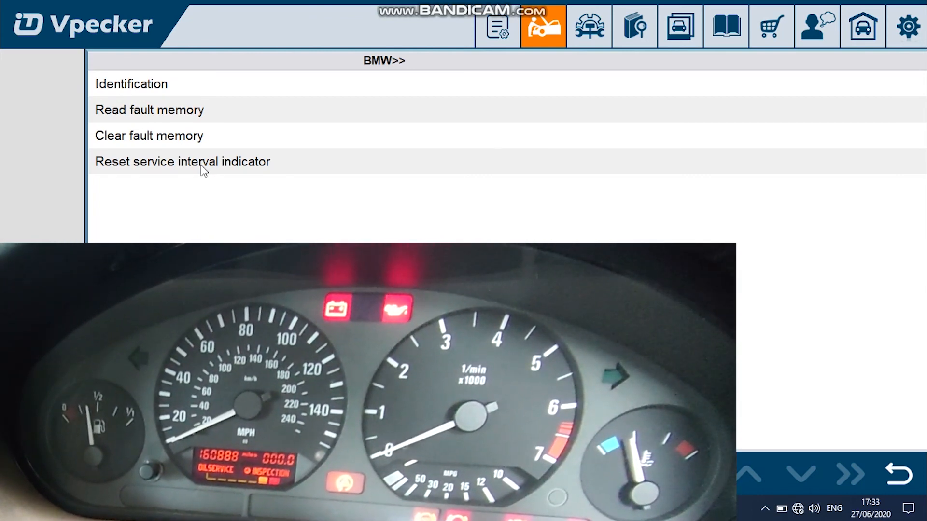
Run the Automatic Service Reset for both inspection intervals and the oil service, then return.
click(182, 161)
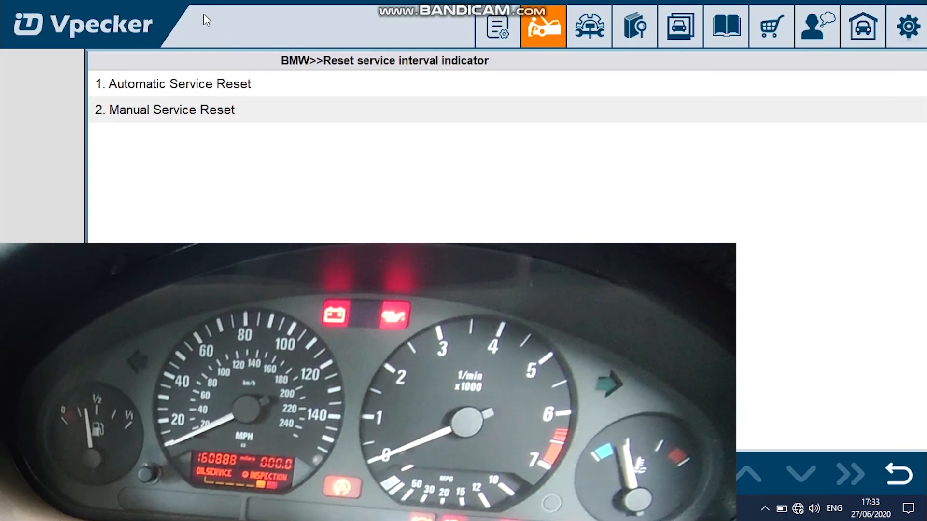
click(179, 83)
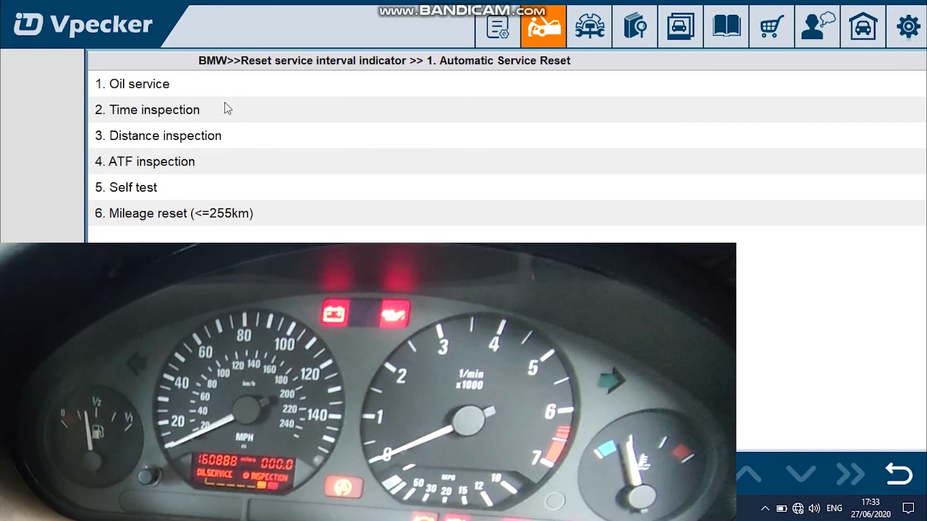
click(157, 110)
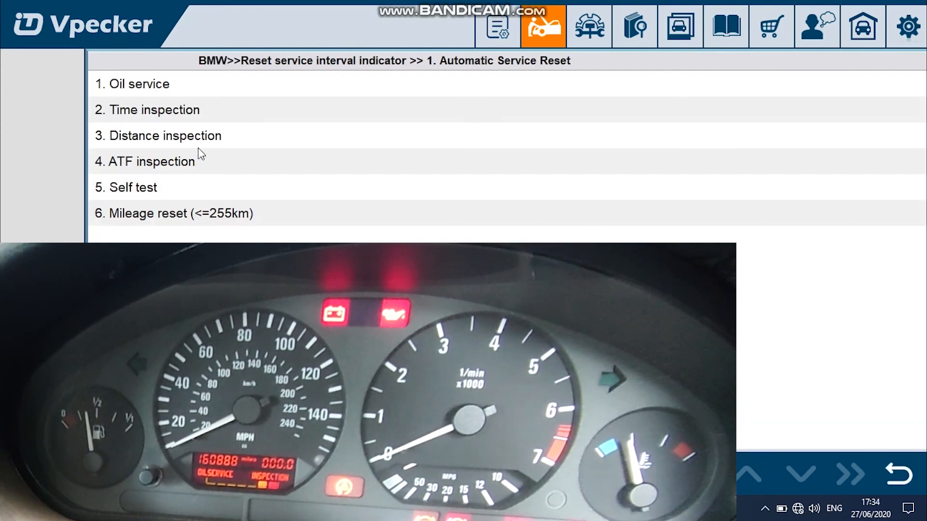
click(166, 135)
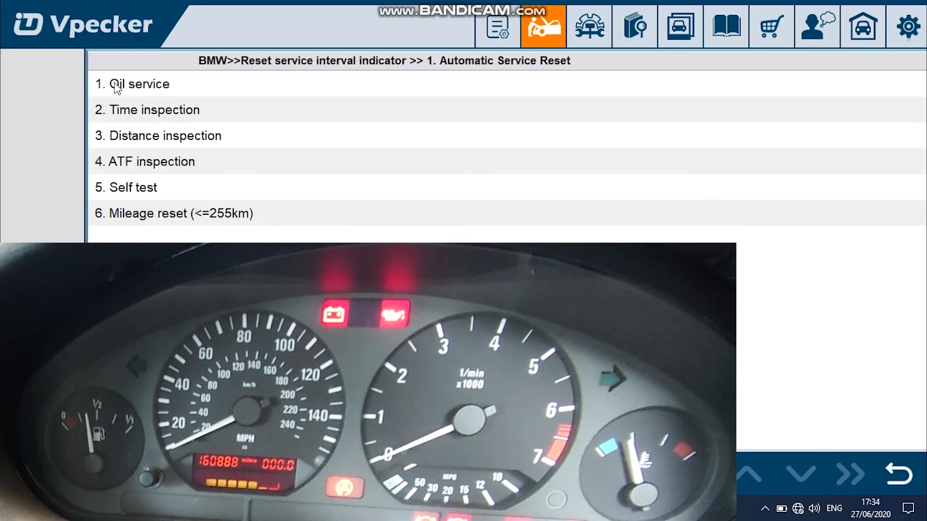
click(138, 84)
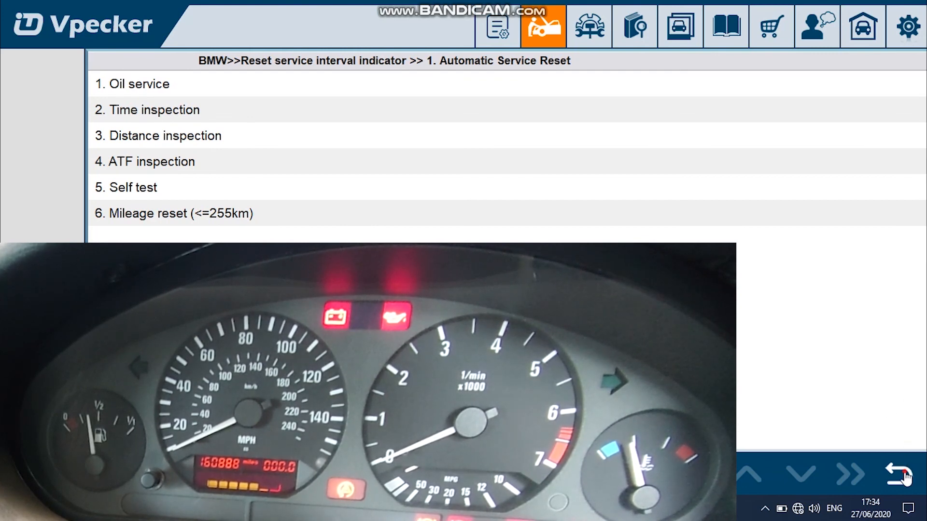
click(903, 475)
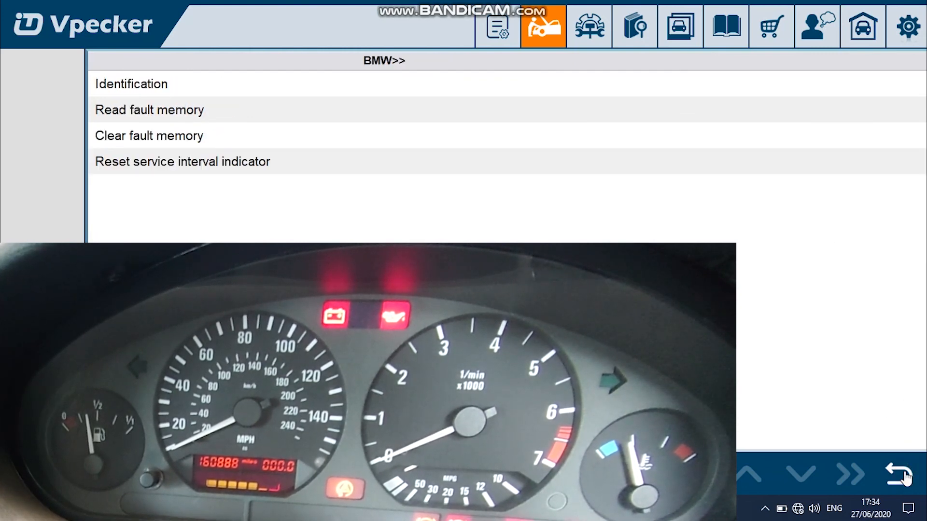